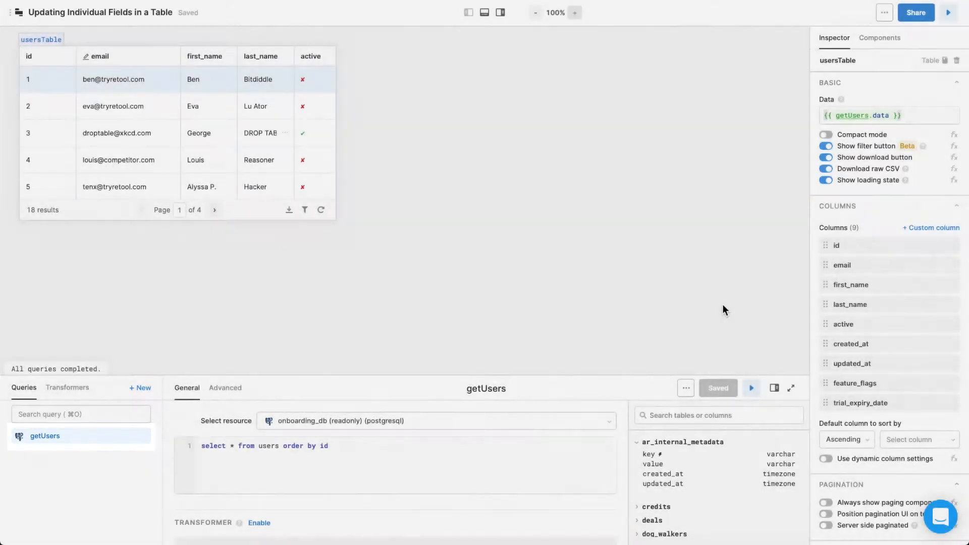
# Add an Email text input with an Update Email button and a Date picker with an Update Date button beside the users table
pyautogui.click(888, 115)
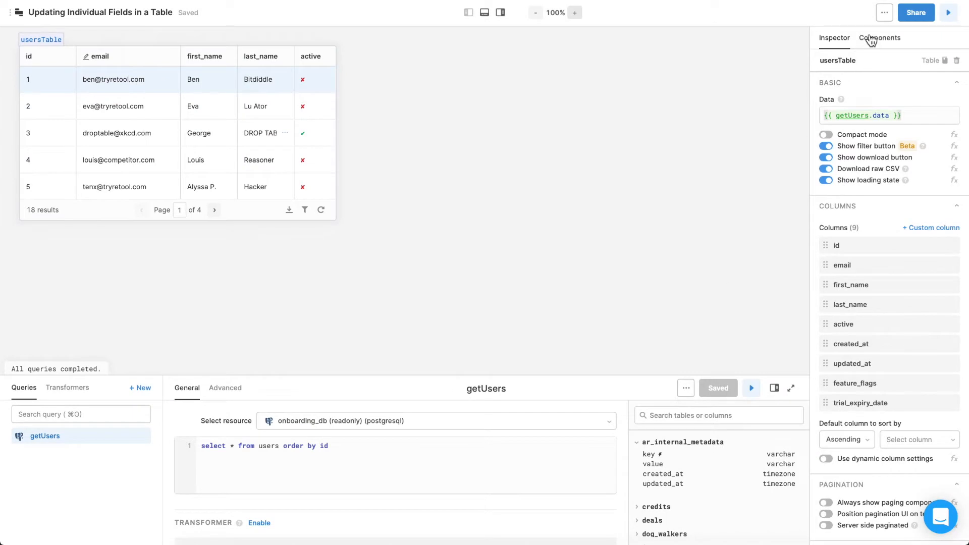
pyautogui.click(879, 38)
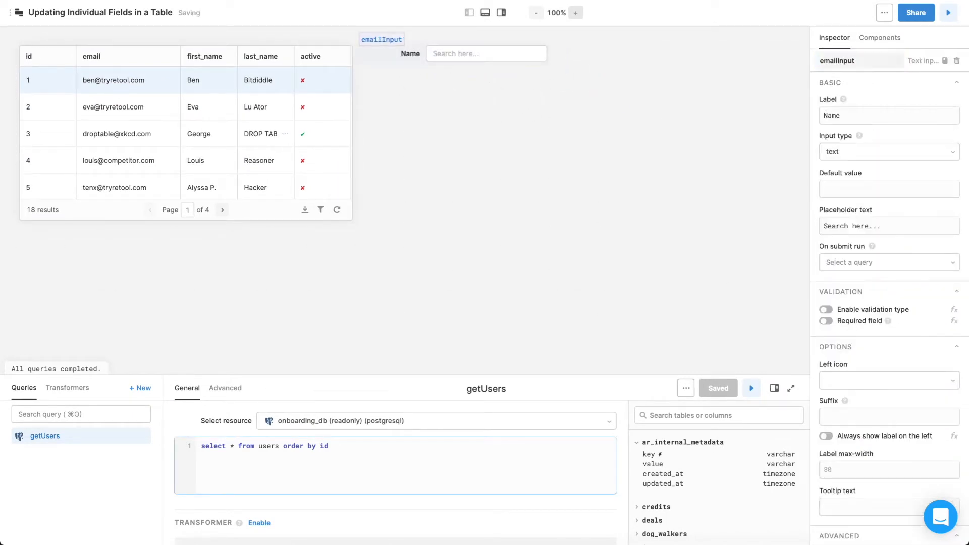
pyautogui.click(880, 38)
pyautogui.write('Update Date')
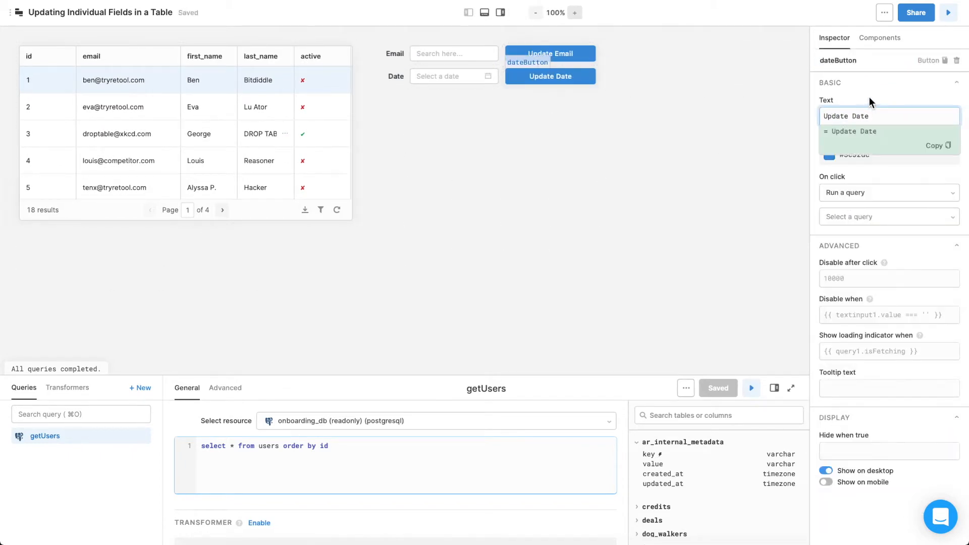
pyautogui.click(702, 245)
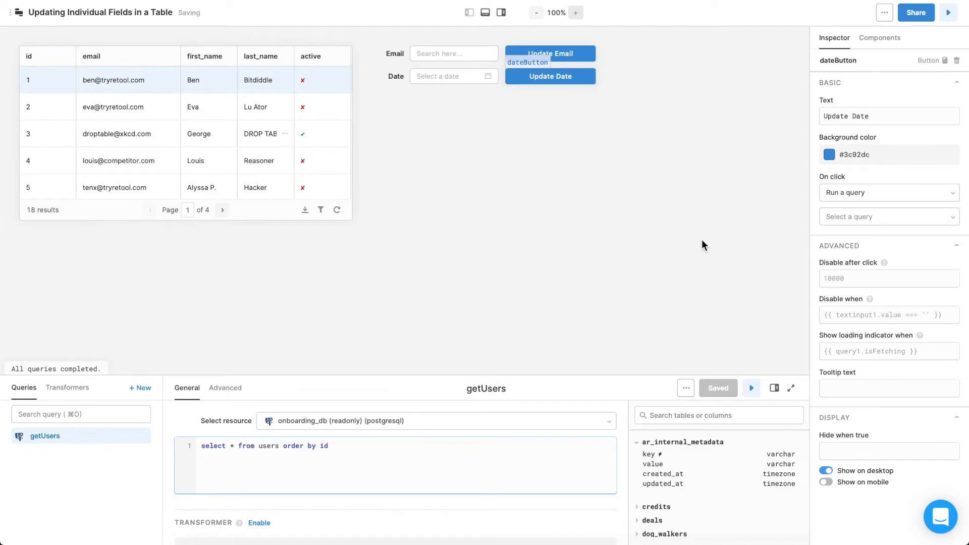
pyautogui.click(880, 37)
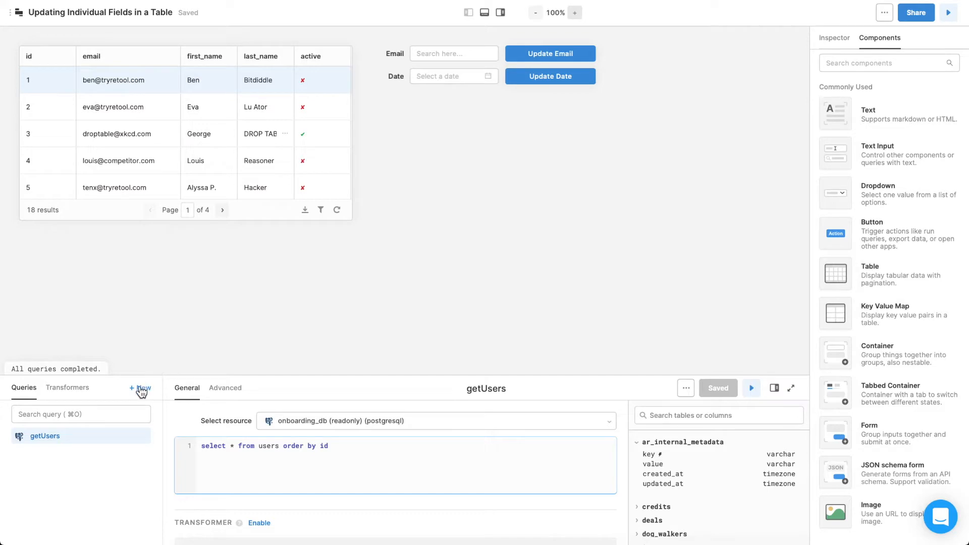
# Create the new queries updateEmail, updateDate and clearUserForms from the Queries panel
pyautogui.click(139, 387)
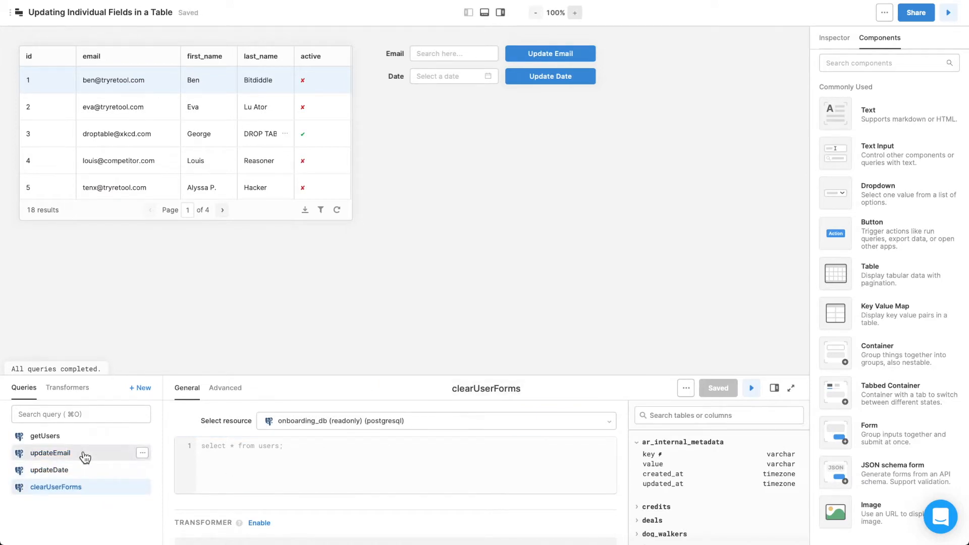
# Point updateEmail at onboarding_db (edit), table users, action Update an existing record
pyautogui.click(436, 421)
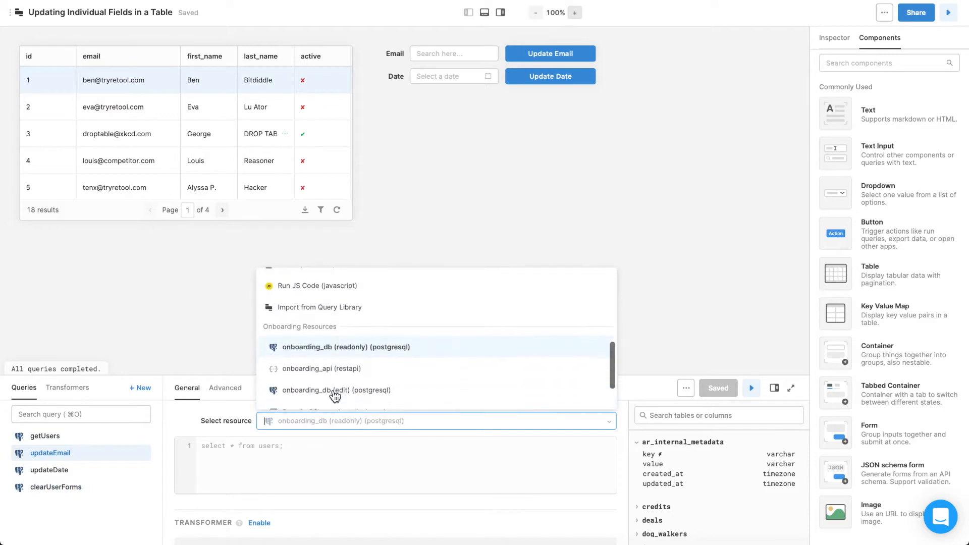
pyautogui.click(335, 389)
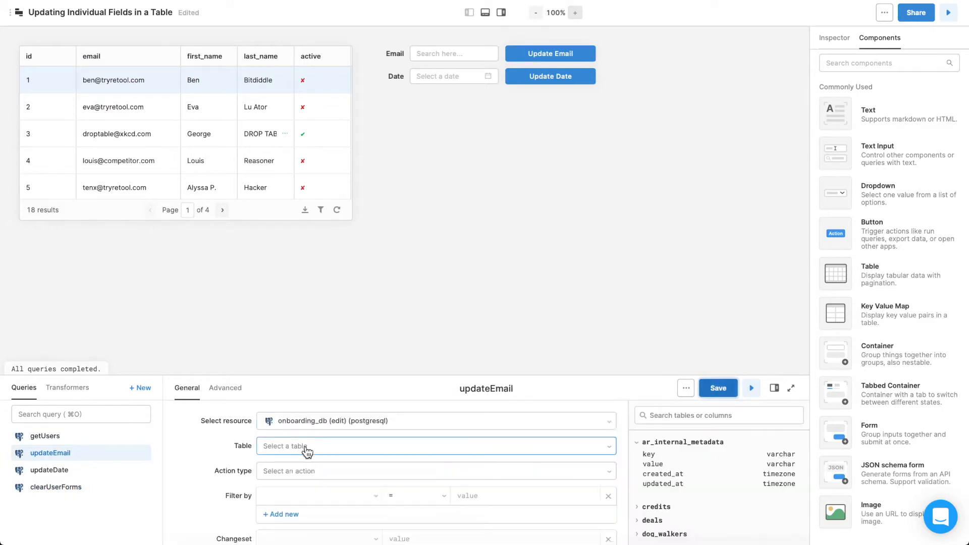
pyautogui.click(435, 445)
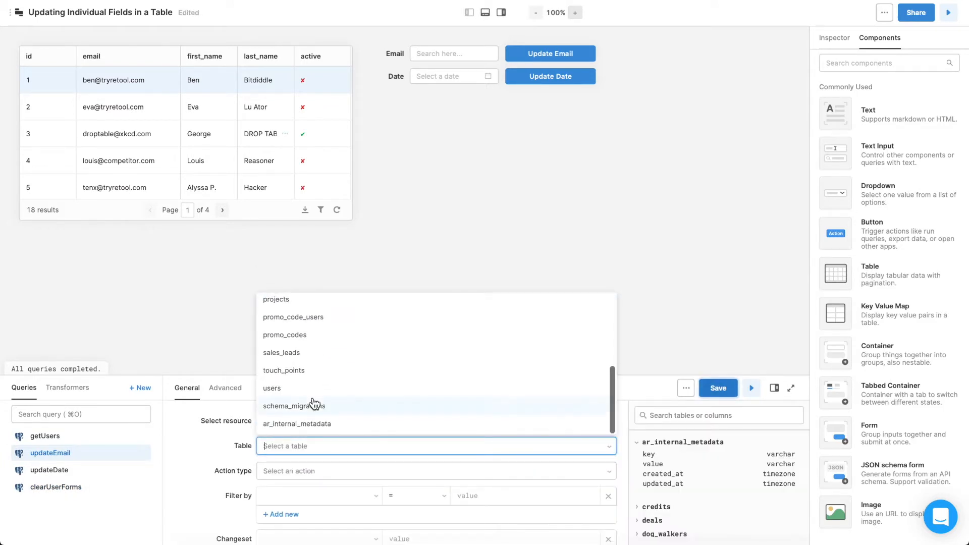
pyautogui.click(272, 387)
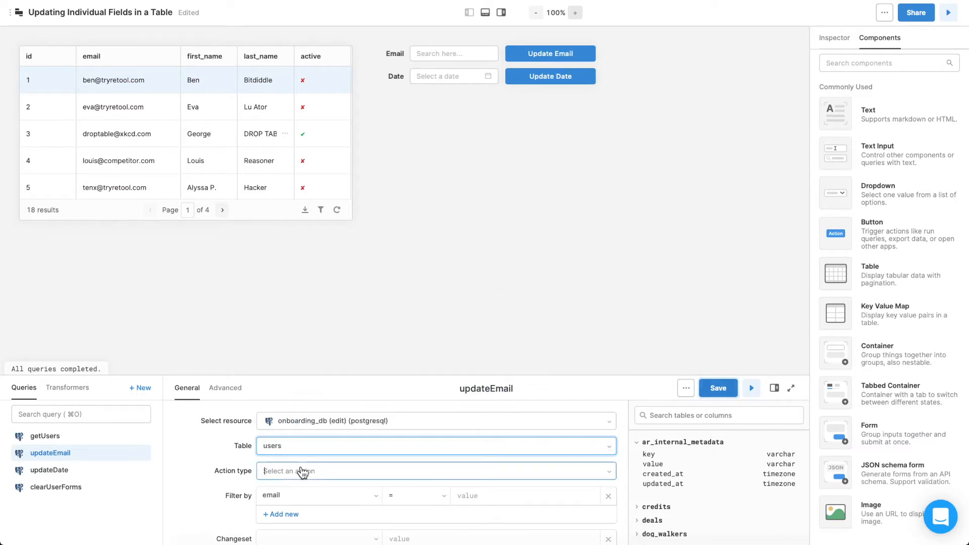
pyautogui.click(436, 471)
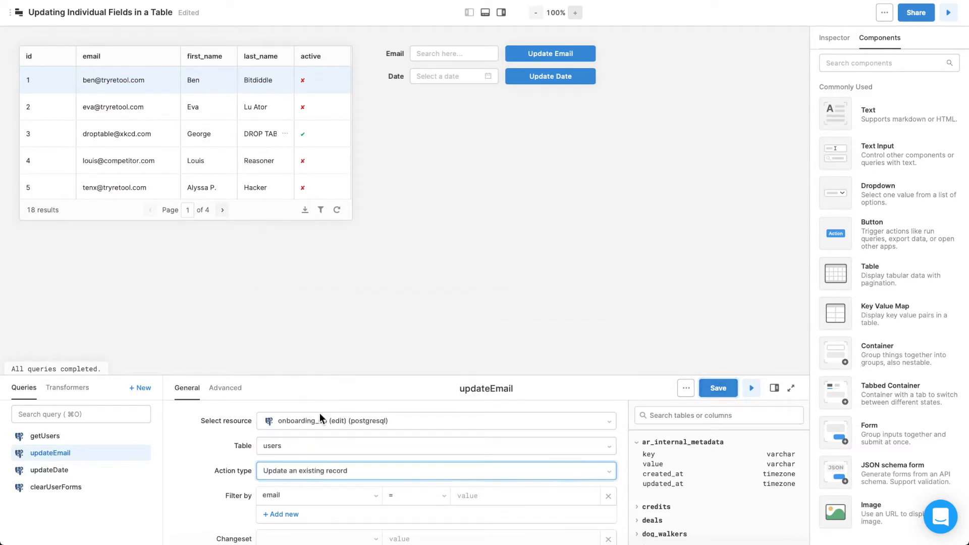
# Filter by id = {{usersTable.selectedRow.data.id}} and set the changeset column to email from {{emailInput.value}}
pyautogui.click(318, 495)
pyautogui.write('{{usersTable.selectedRow.data.id}}')
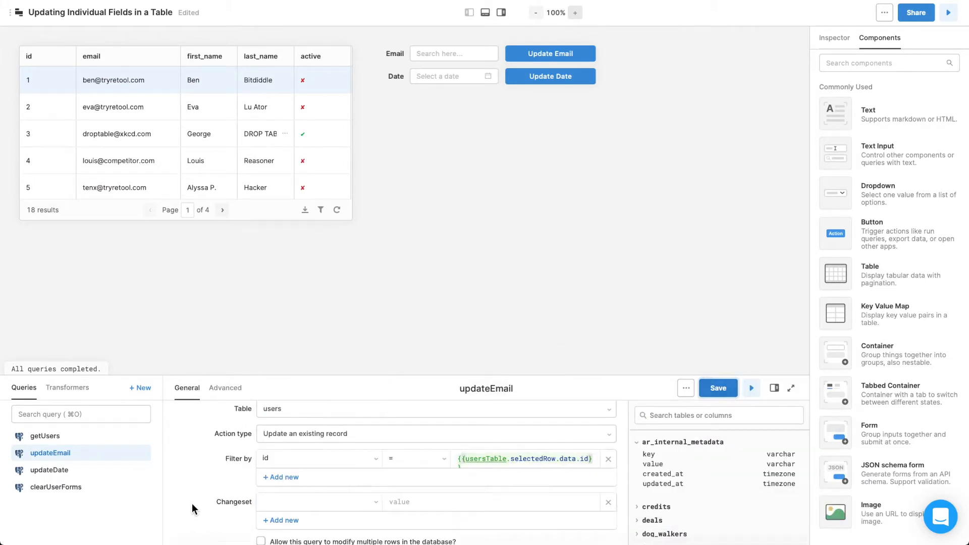
pyautogui.click(318, 501)
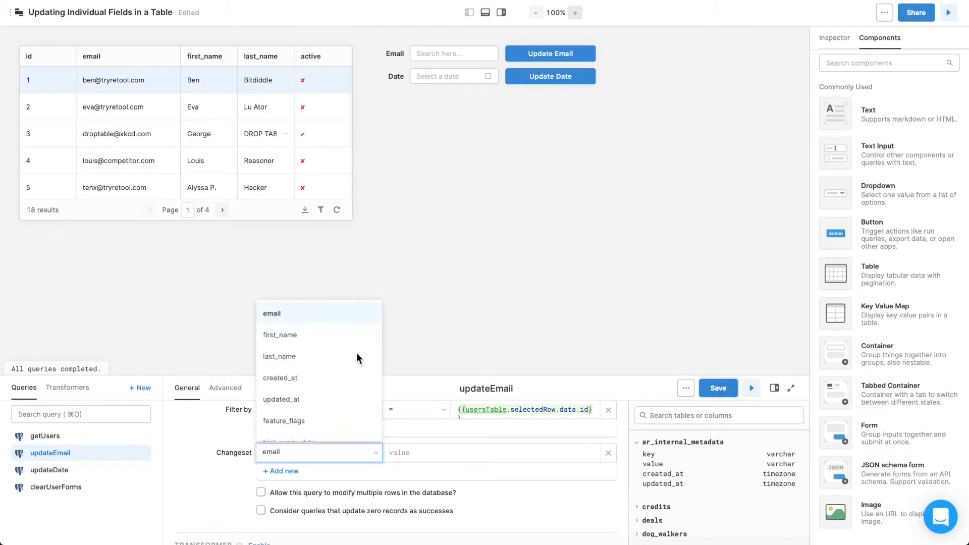
pyautogui.click(272, 312)
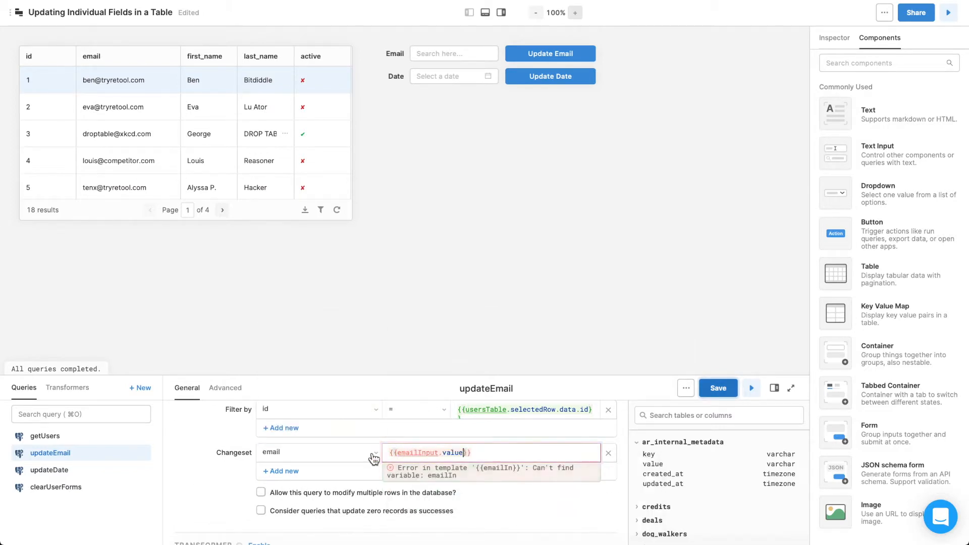
# Trigger getUsers and clearUserForms on success of updateEmail and save the query
pyautogui.scroll(-3)
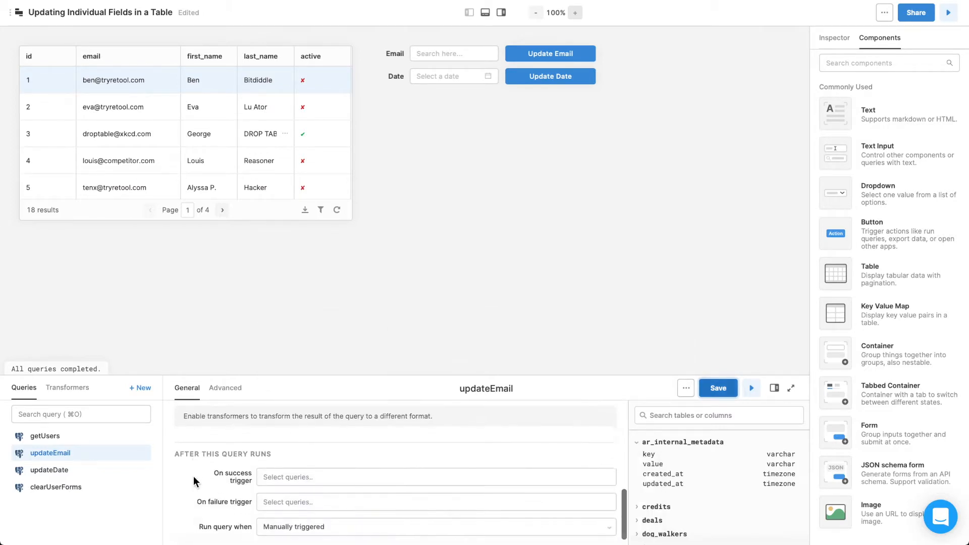
pyautogui.click(435, 476)
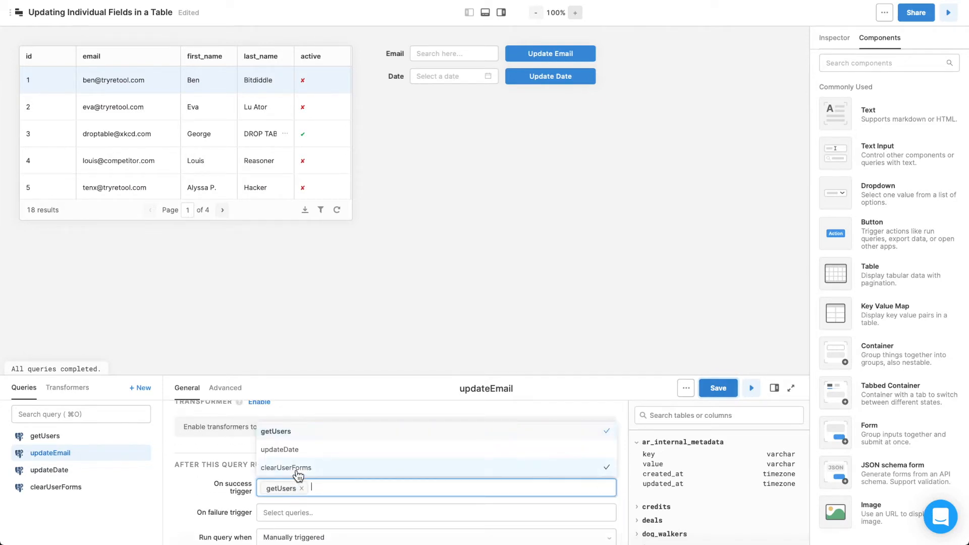
pyautogui.click(285, 468)
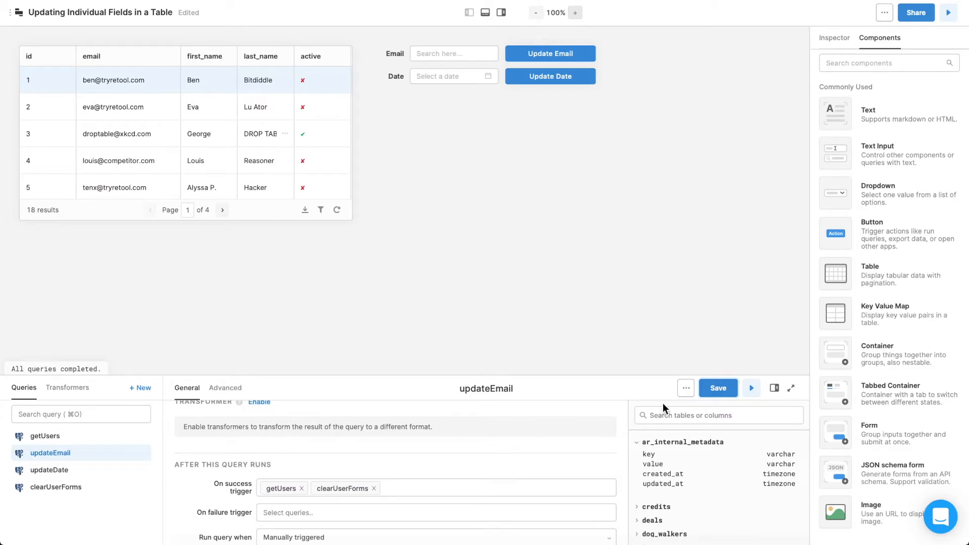
pyautogui.click(717, 387)
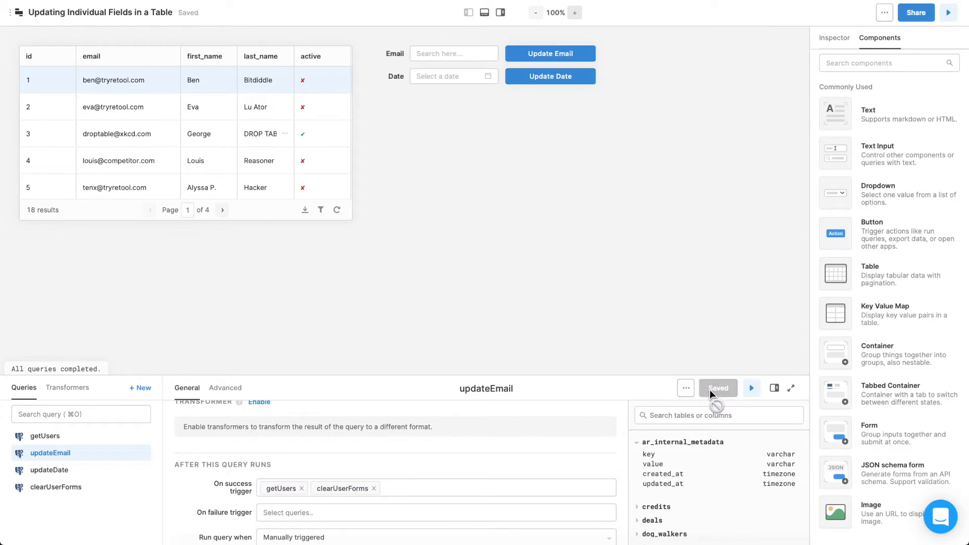
pyautogui.moveTo(603, 112)
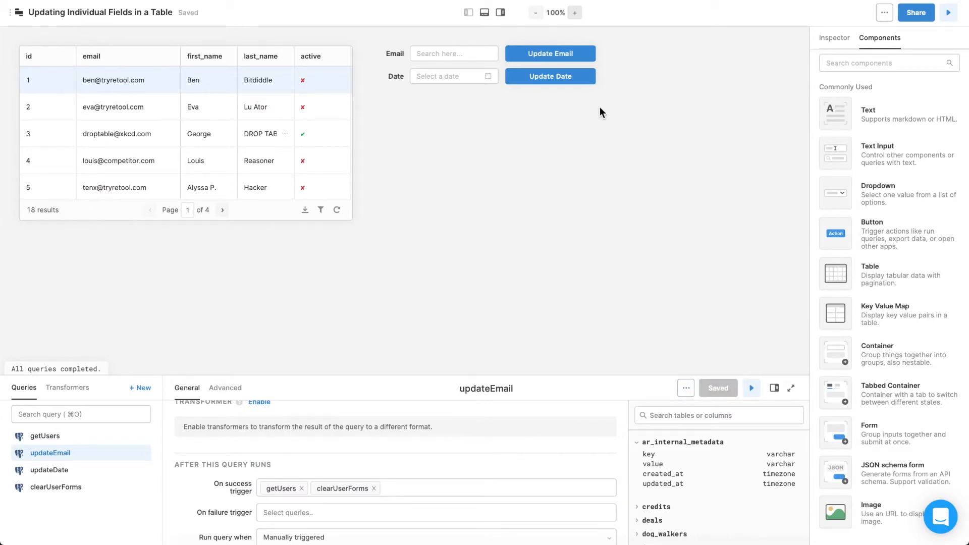
# Set the Update Email button's On click to run the updateEmail query
pyautogui.click(549, 53)
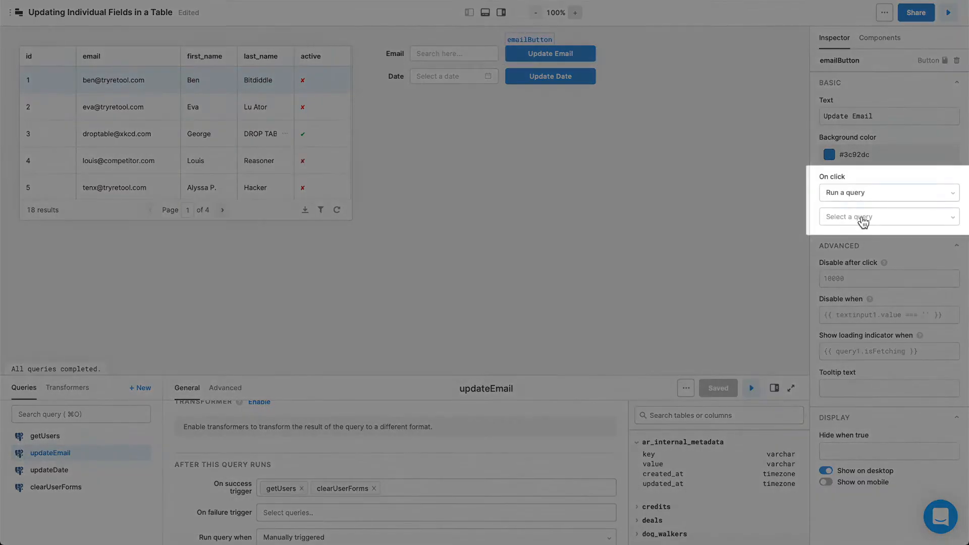
pyautogui.click(888, 216)
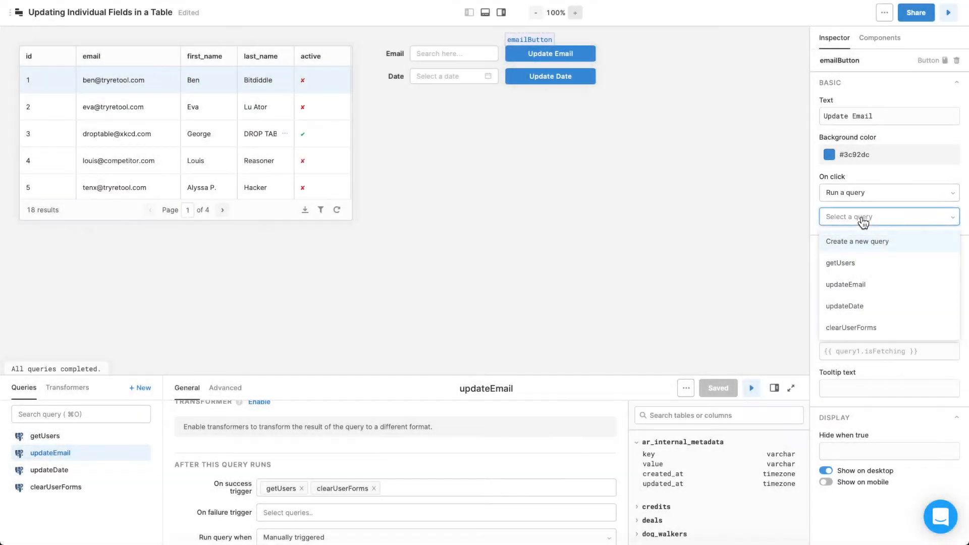
pyautogui.click(845, 284)
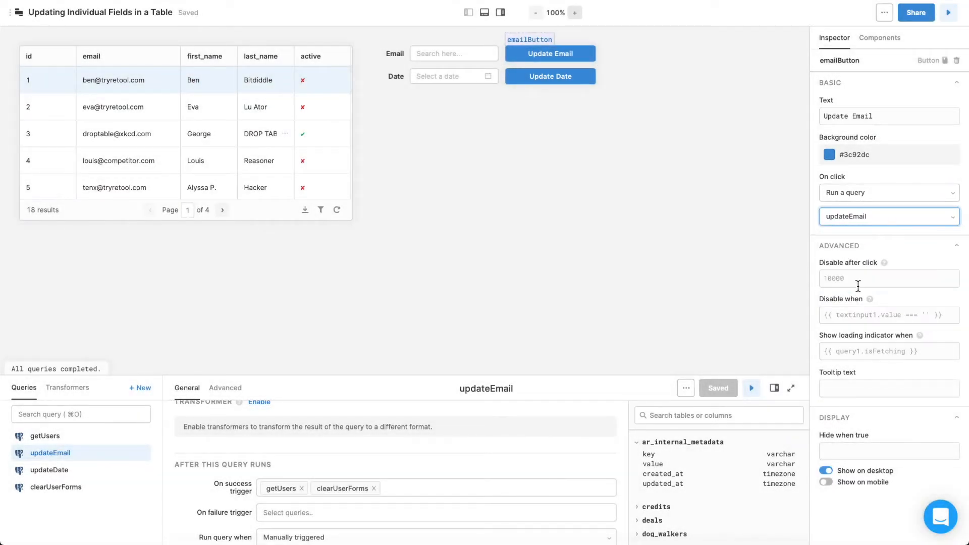
pyautogui.click(879, 38)
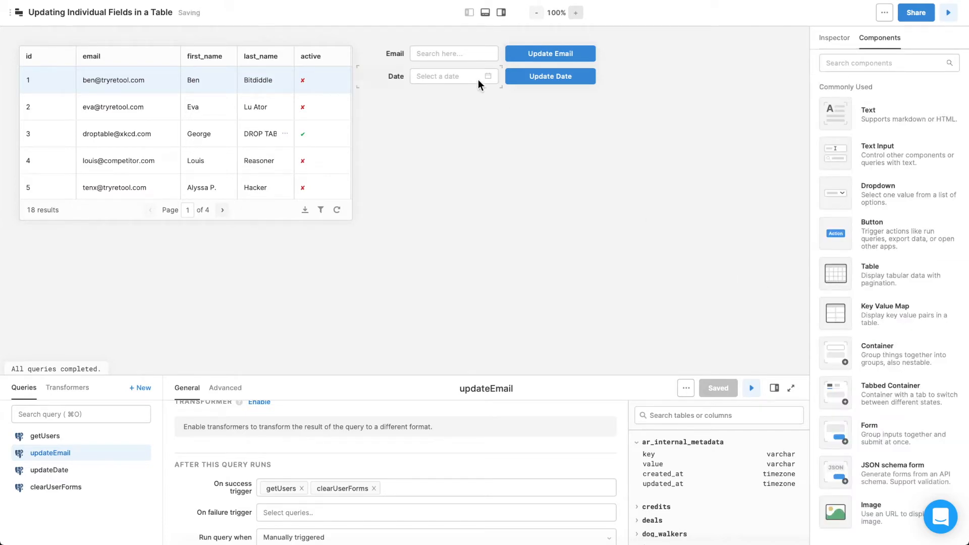
pyautogui.click(453, 54)
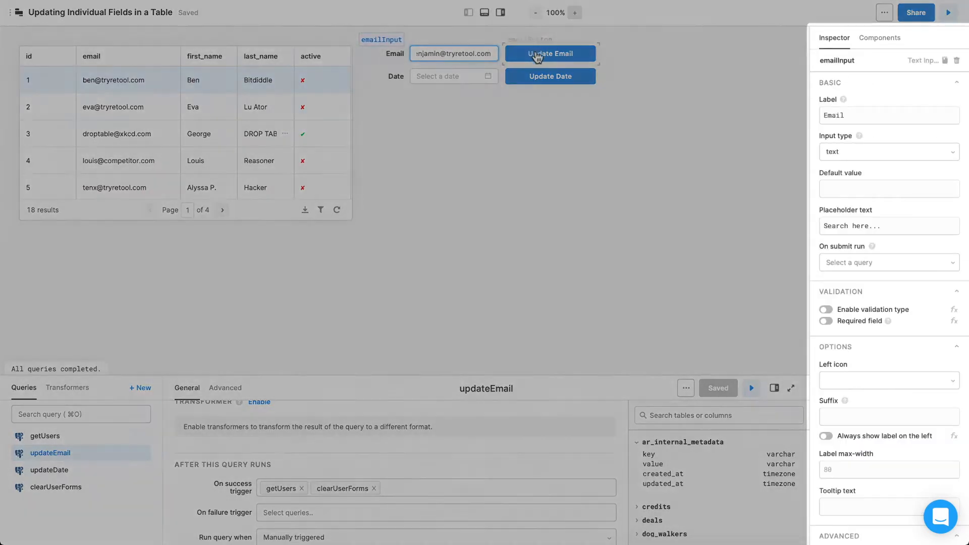
pyautogui.click(548, 54)
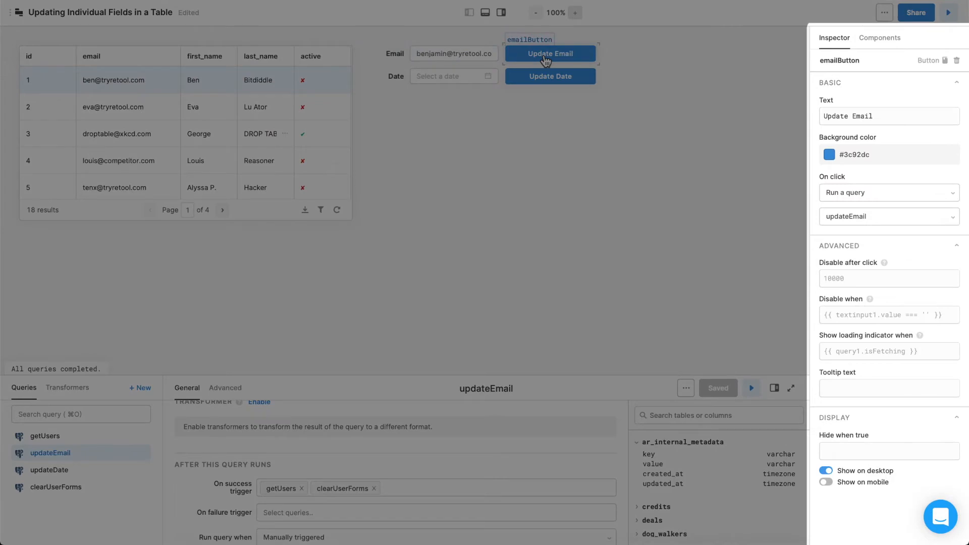
pyautogui.click(549, 53)
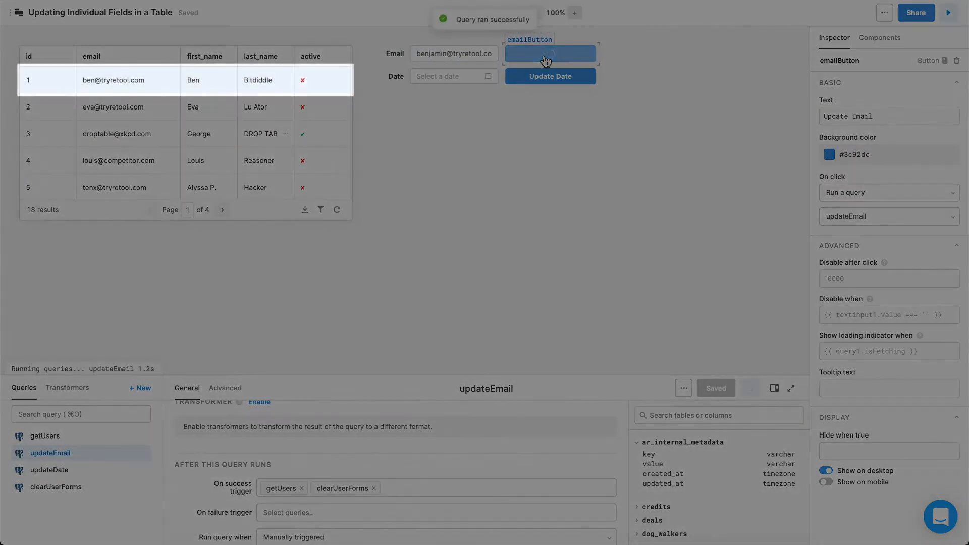
pyautogui.click(549, 54)
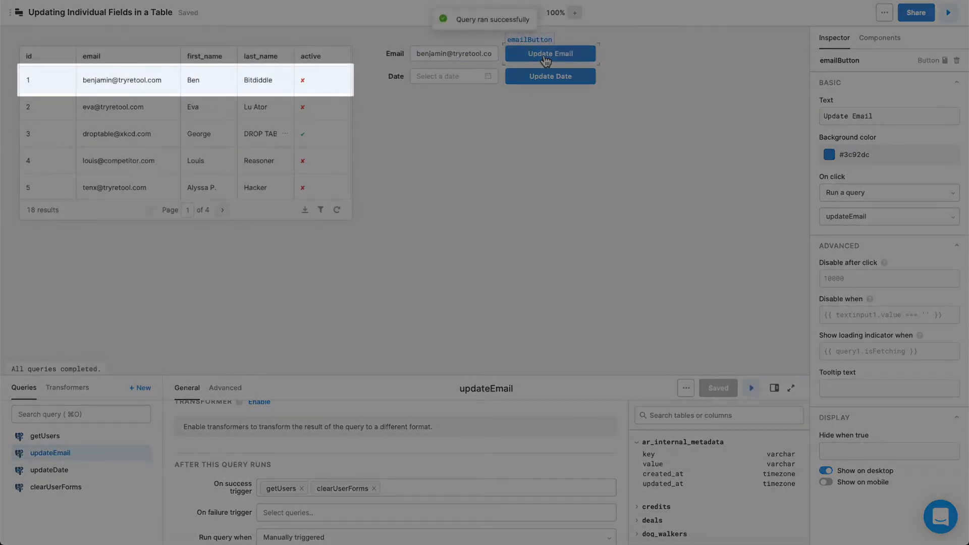
pyautogui.click(880, 37)
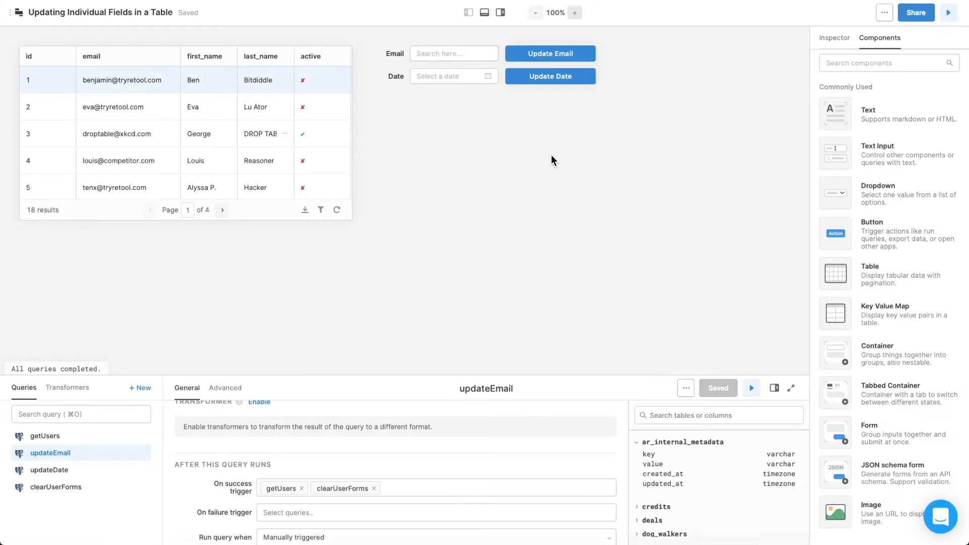
# Set updateDate to update users by selectedRow.data.id with changeset trial_expiry_date = dateInput.value
pyautogui.click(49, 469)
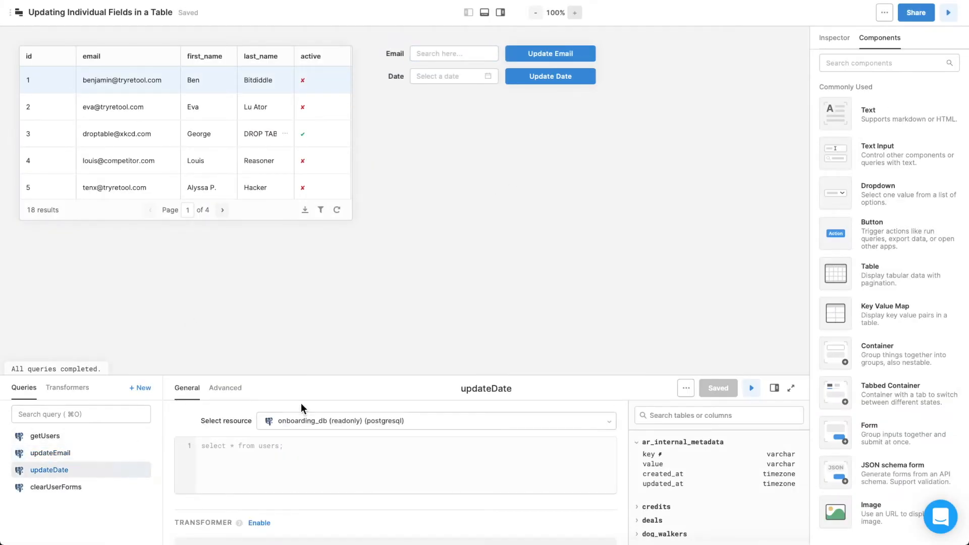
pyautogui.click(436, 421)
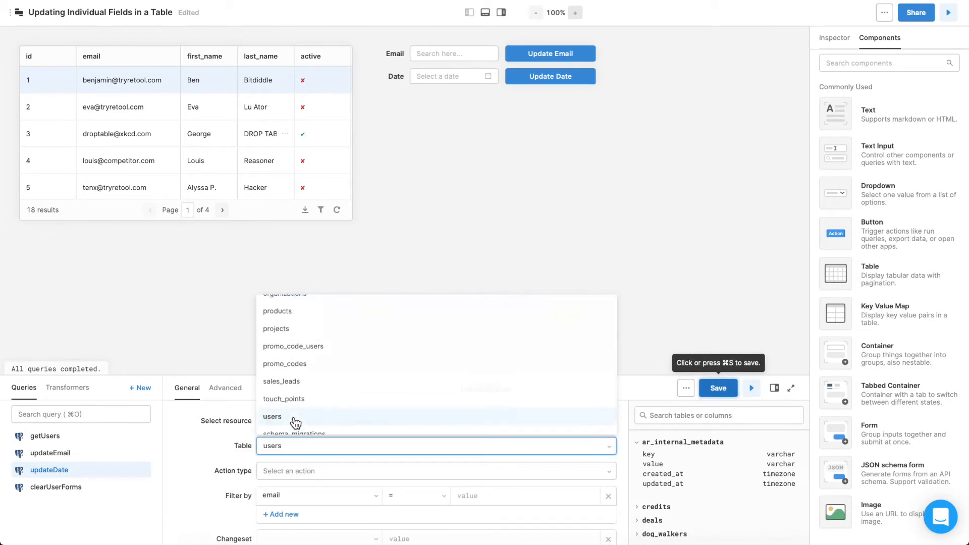
pyautogui.click(434, 472)
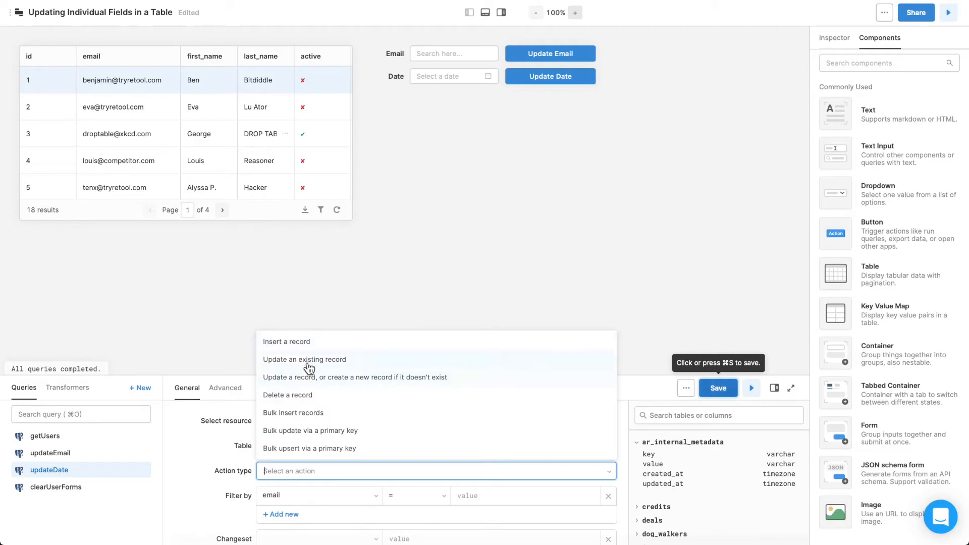
pyautogui.click(304, 359)
pyautogui.write('{{users}}')
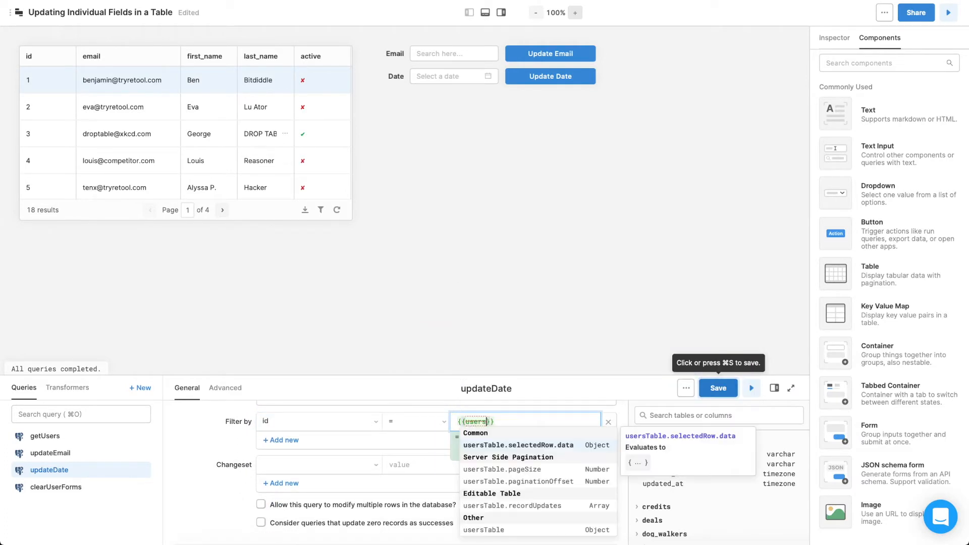
pyautogui.click(518, 445)
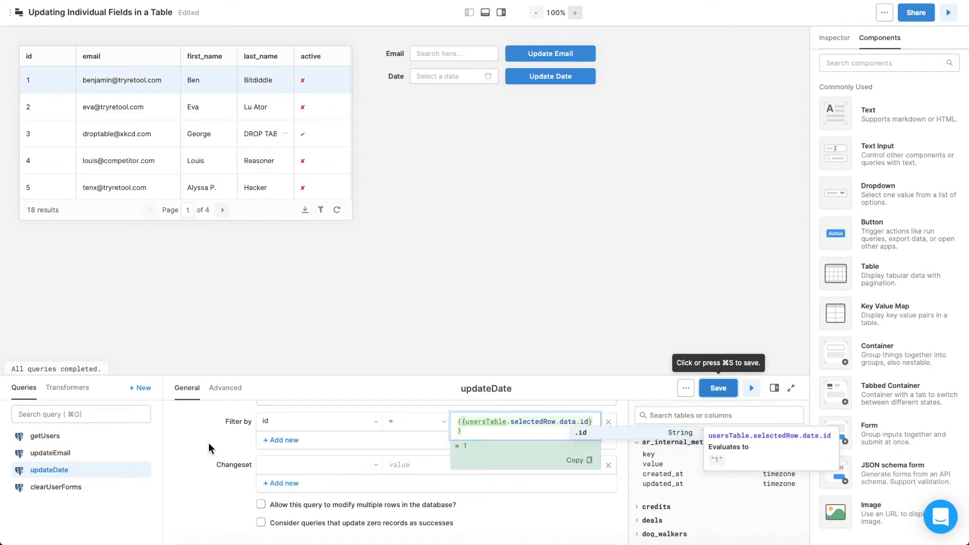
pyautogui.click(318, 464)
pyautogui.write('{{dateI}}')
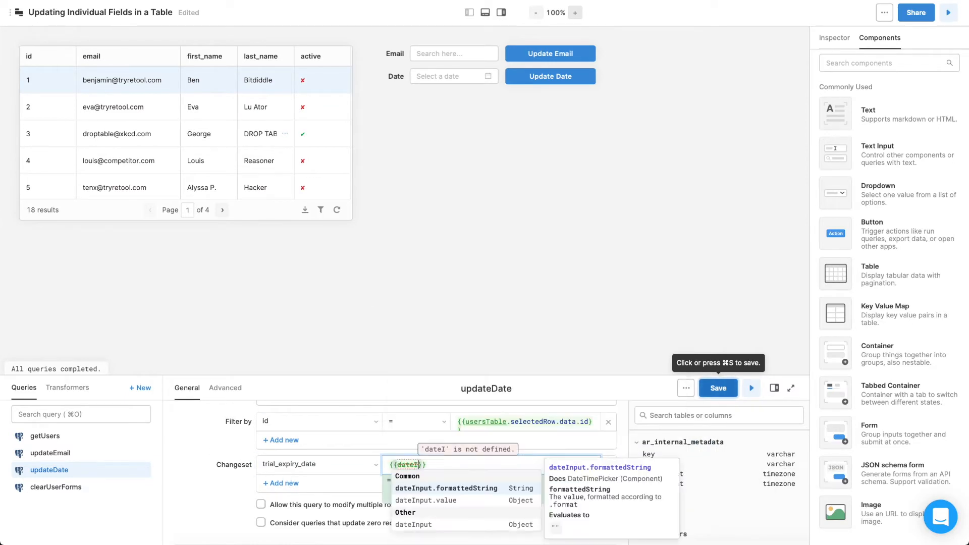
pyautogui.click(424, 500)
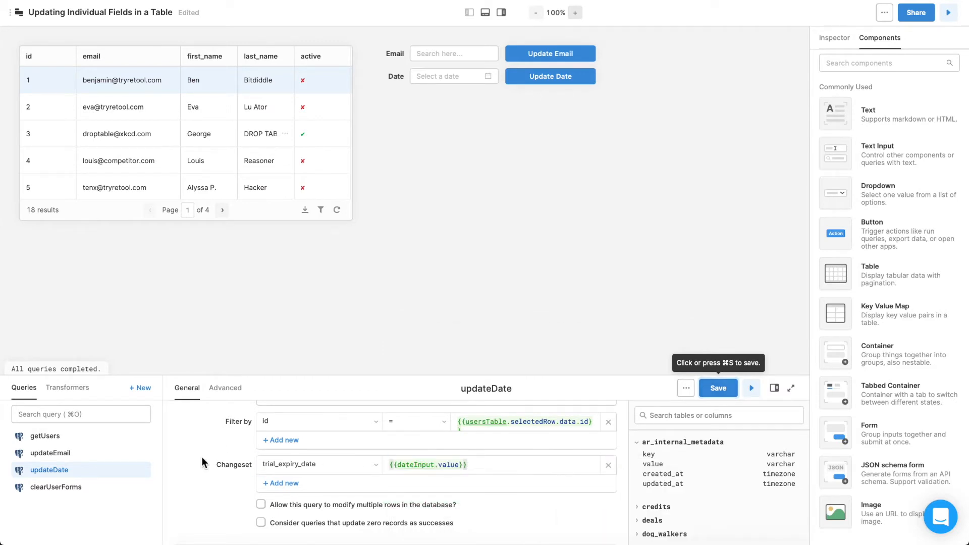
# Trigger getUsers and clearUserForms on updateDate's success and make Update Date run updateDate
pyautogui.scroll(-3)
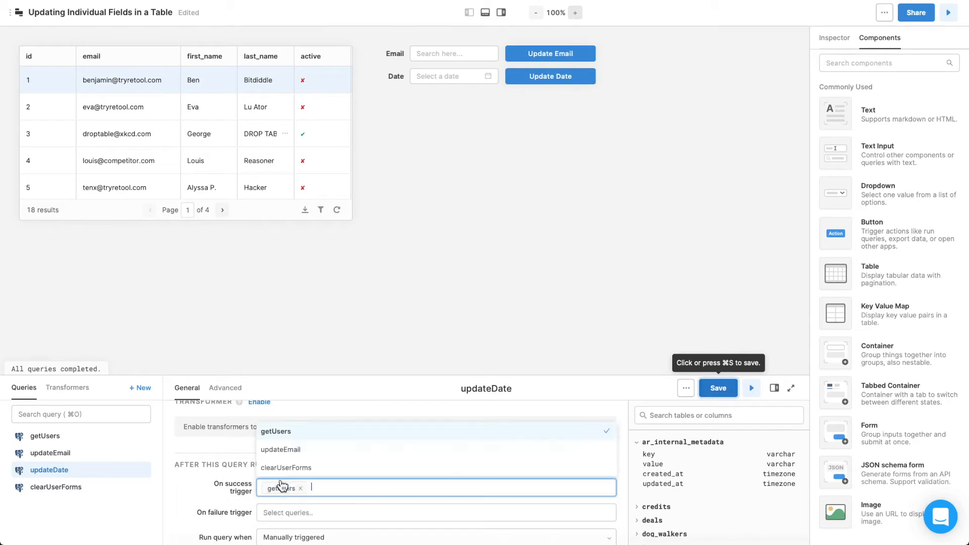
pyautogui.click(286, 467)
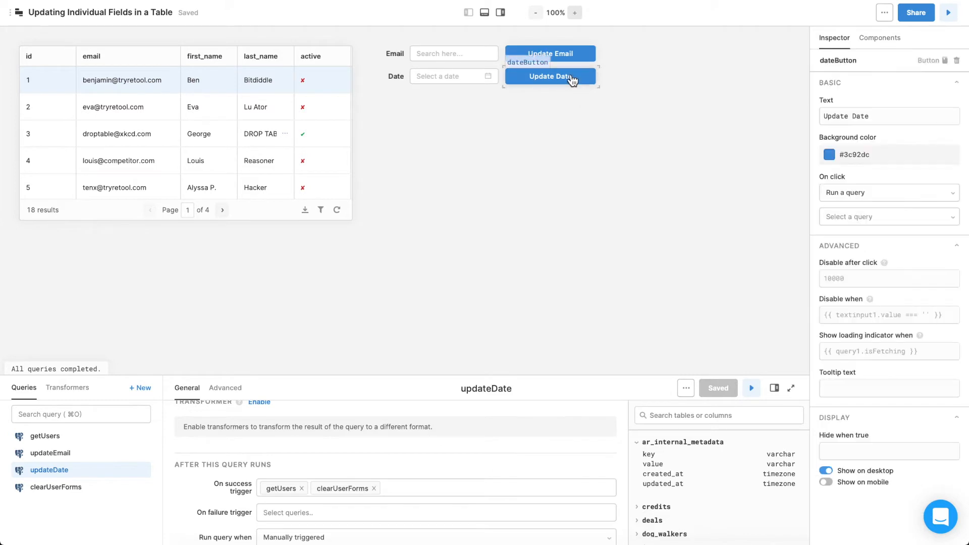
pyautogui.click(888, 216)
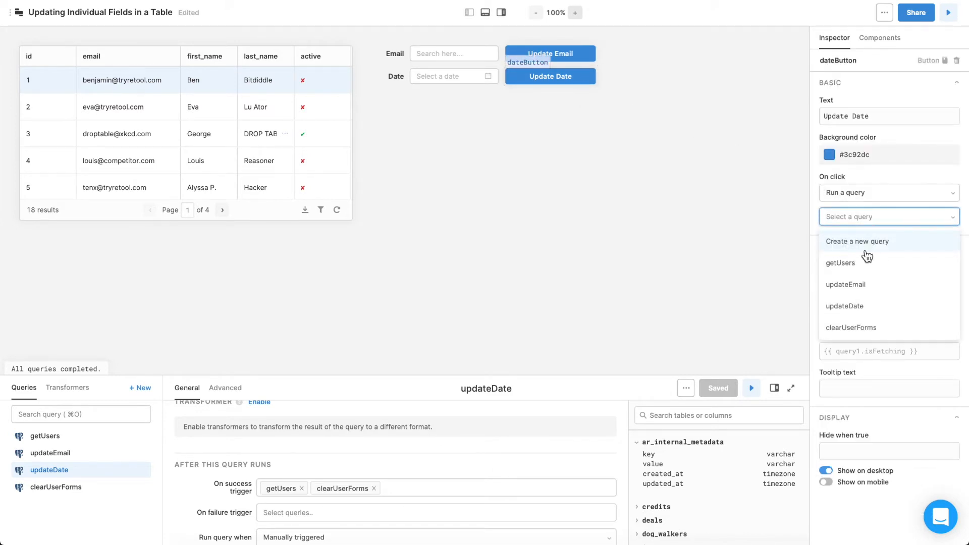
pyautogui.click(844, 306)
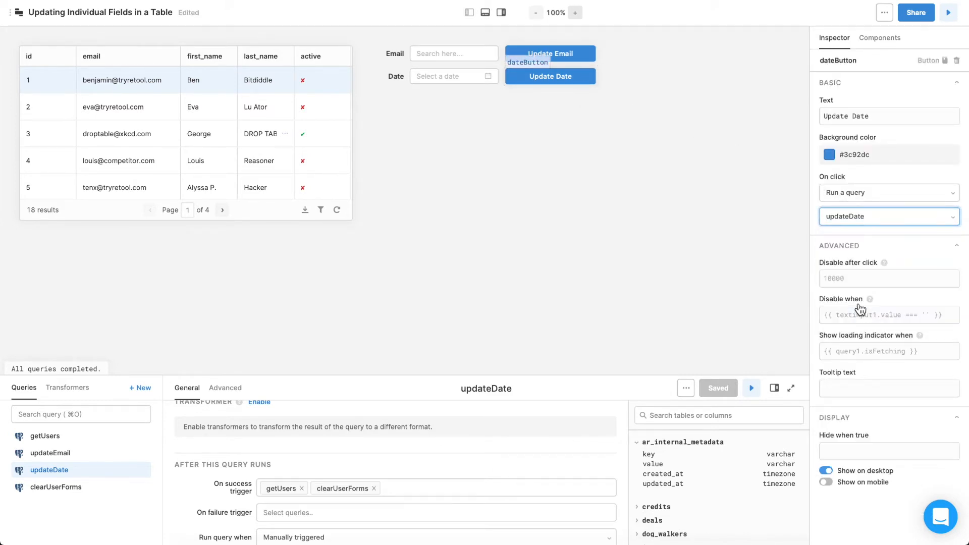
pyautogui.click(55, 486)
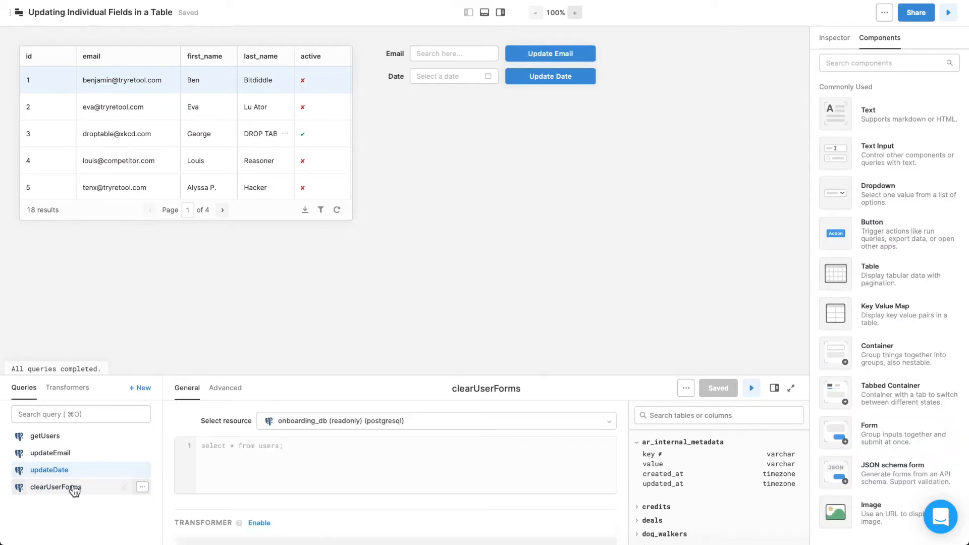
# Make clearUserForms Run JS Code with emailInput.setValue(null) and dateInput.setValue(null), then save it
pyautogui.click(436, 421)
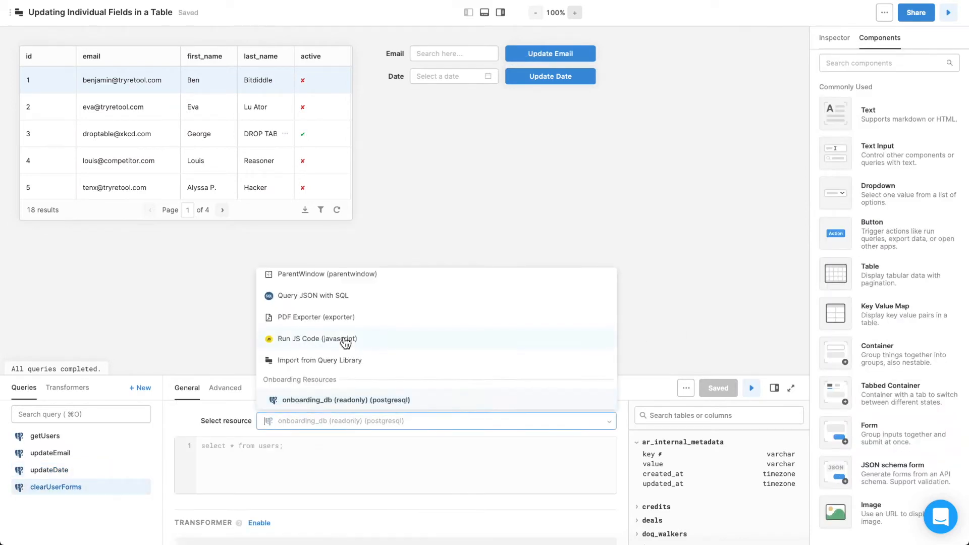
pyautogui.click(316, 338)
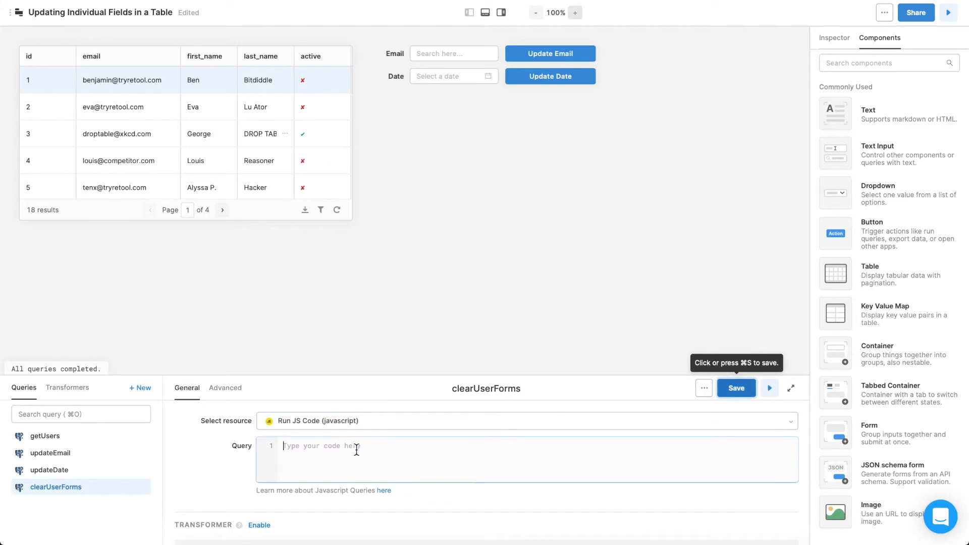
pyautogui.write('emailInput.setValue(null')
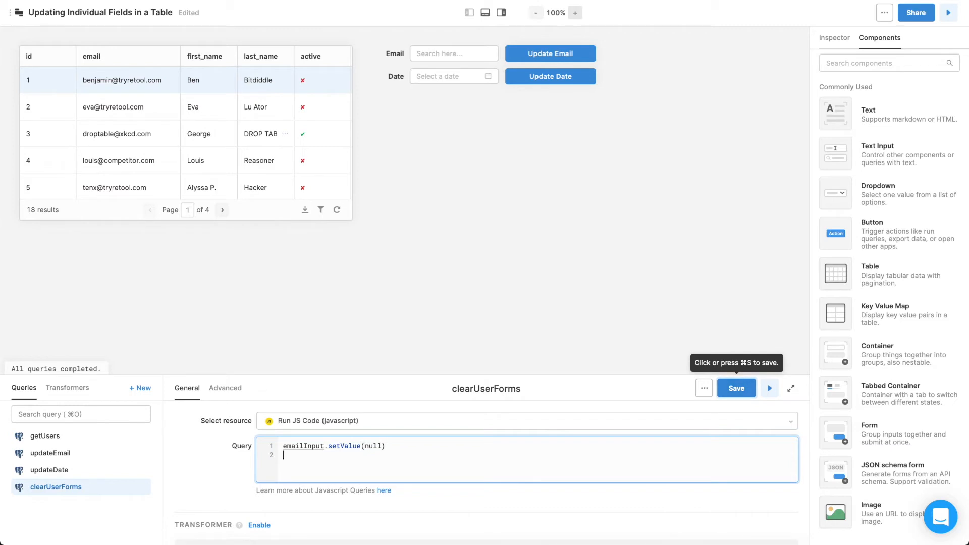
pyautogui.write('dateInput.s')
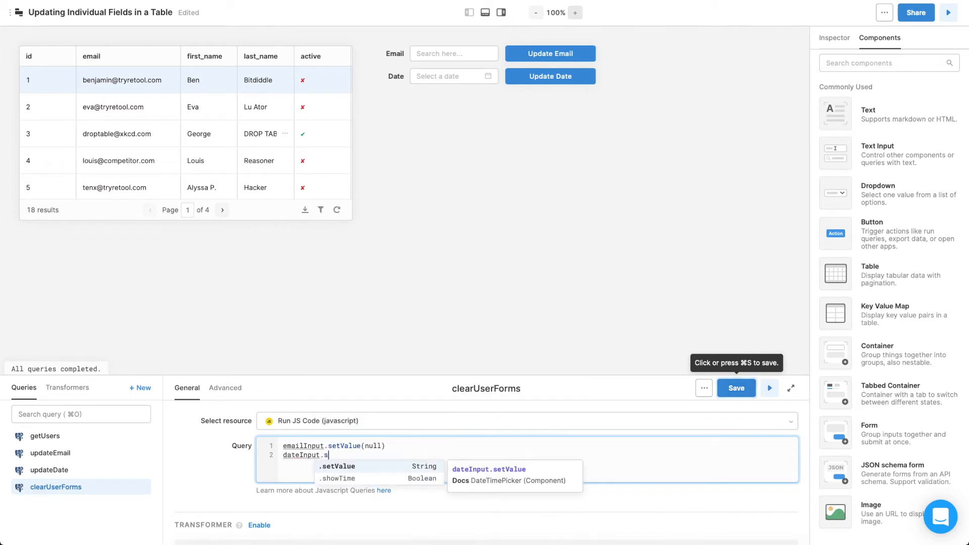
pyautogui.click(336, 466)
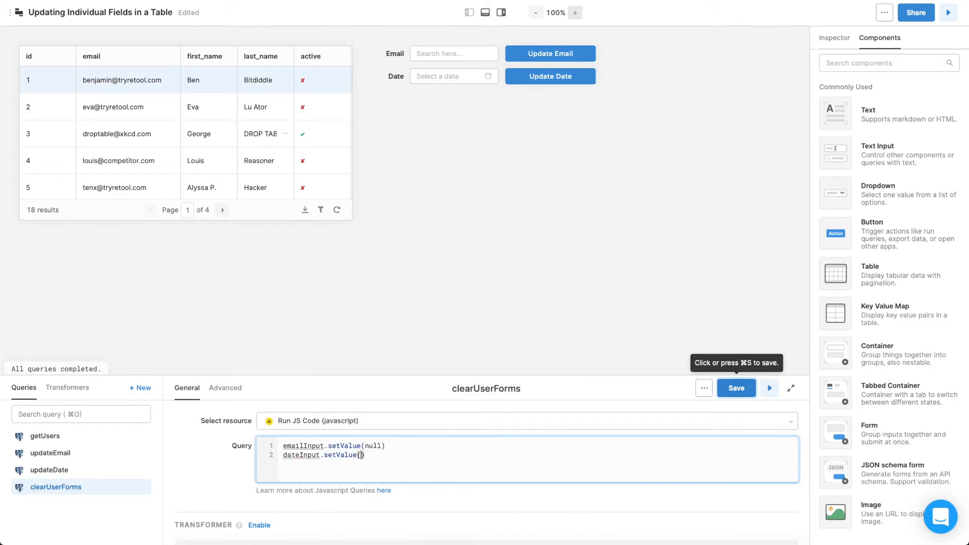
pyautogui.write('null)')
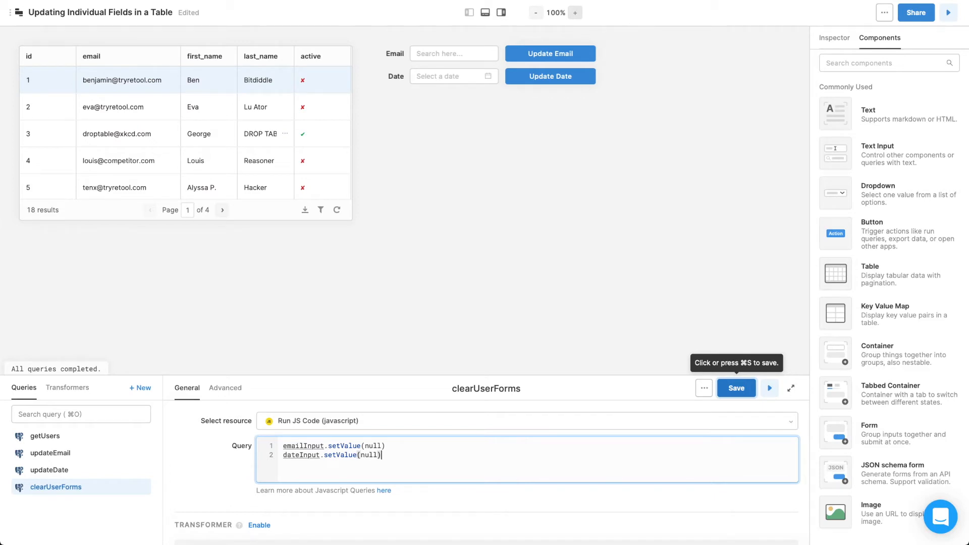
pyautogui.moveTo(524, 420)
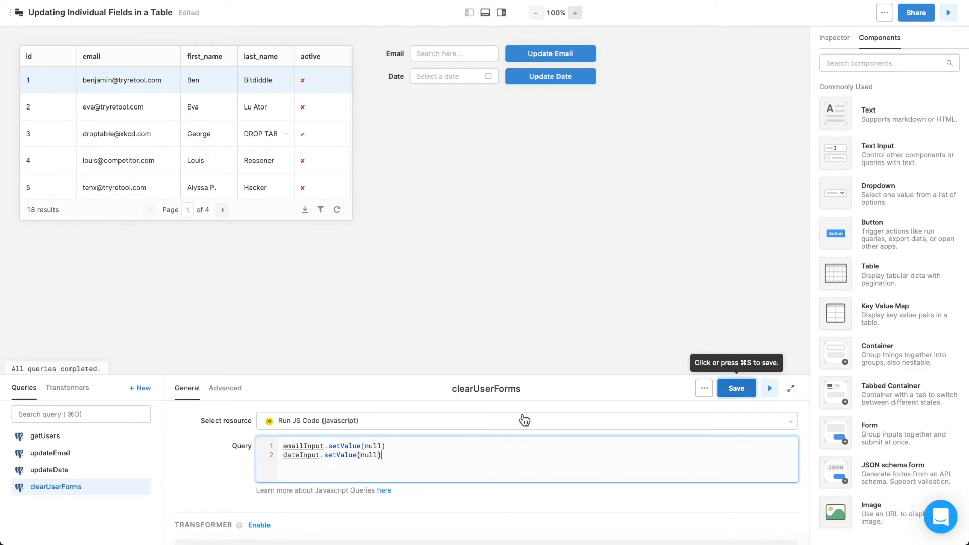
pyautogui.click(735, 387)
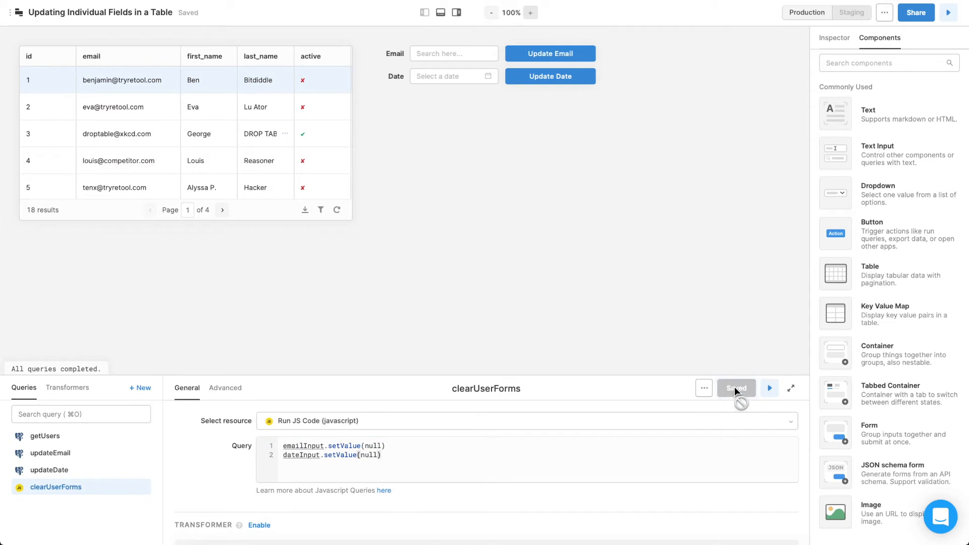
# Pick 06/25/2020 in the Date picker and apply it to the fifth user via Update Date, with the form resetting
pyautogui.click(186, 133)
pyautogui.write('george@xkcd.c')
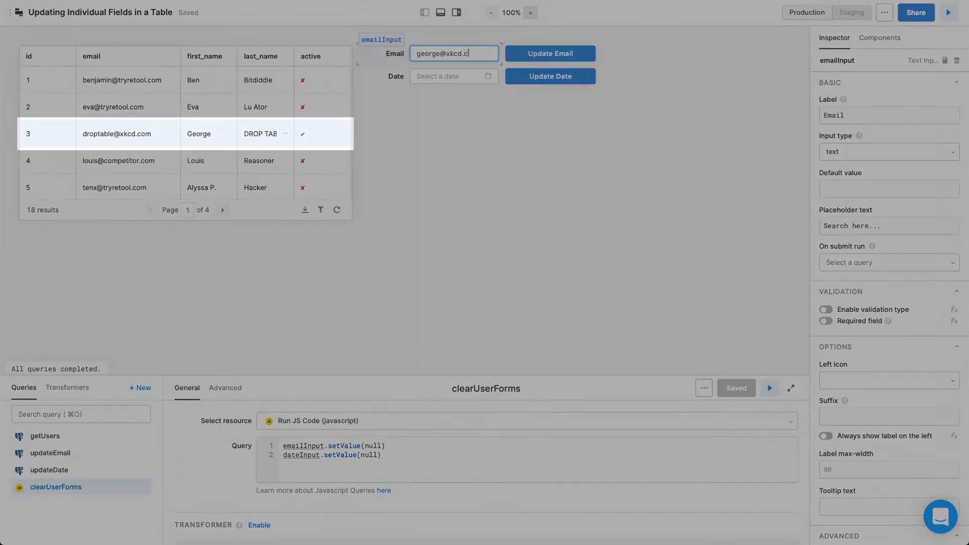
pyautogui.click(549, 53)
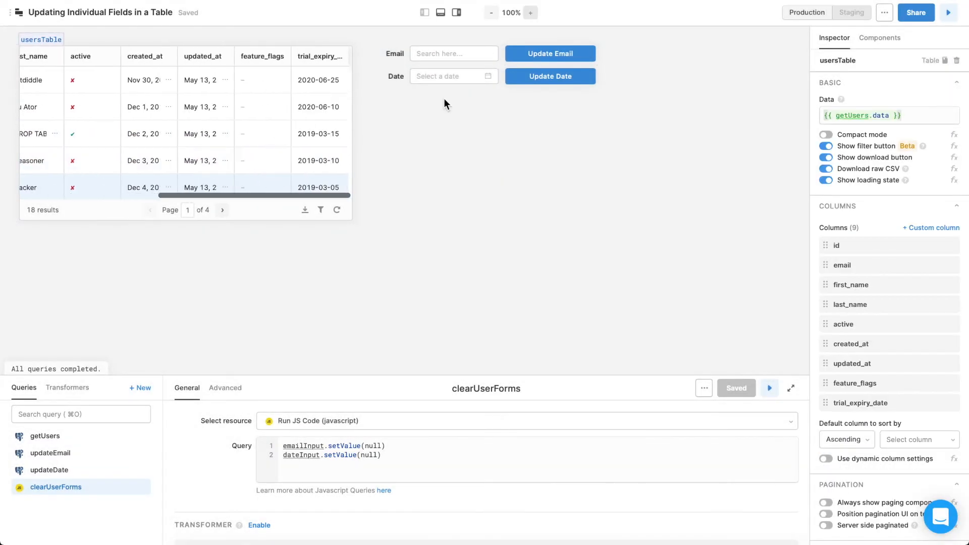
pyautogui.click(549, 76)
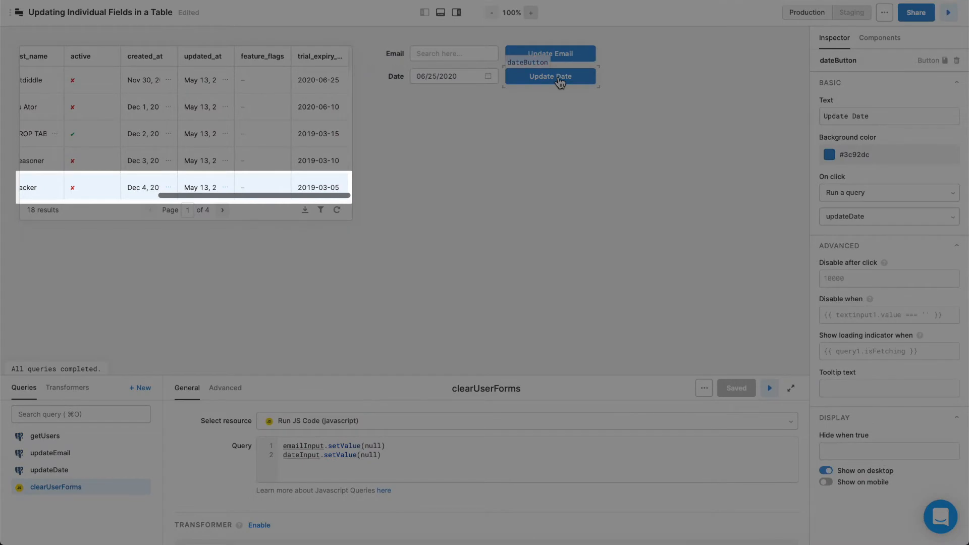
pyautogui.click(549, 75)
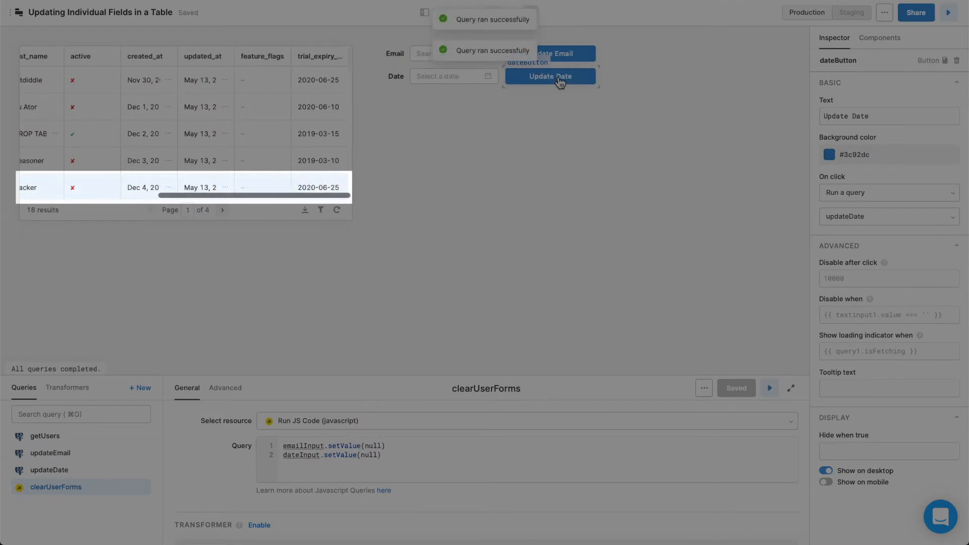
pyautogui.click(880, 37)
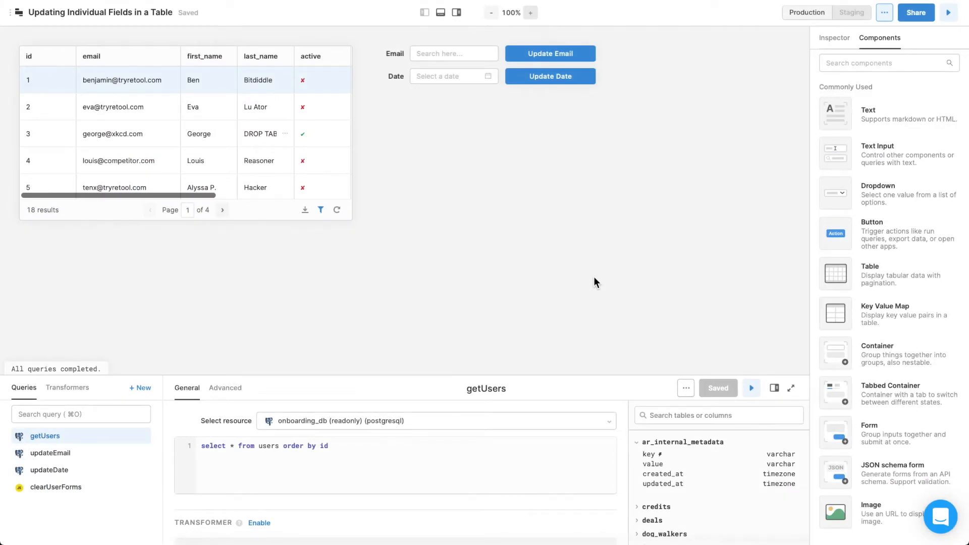
pyautogui.moveTo(482, 300)
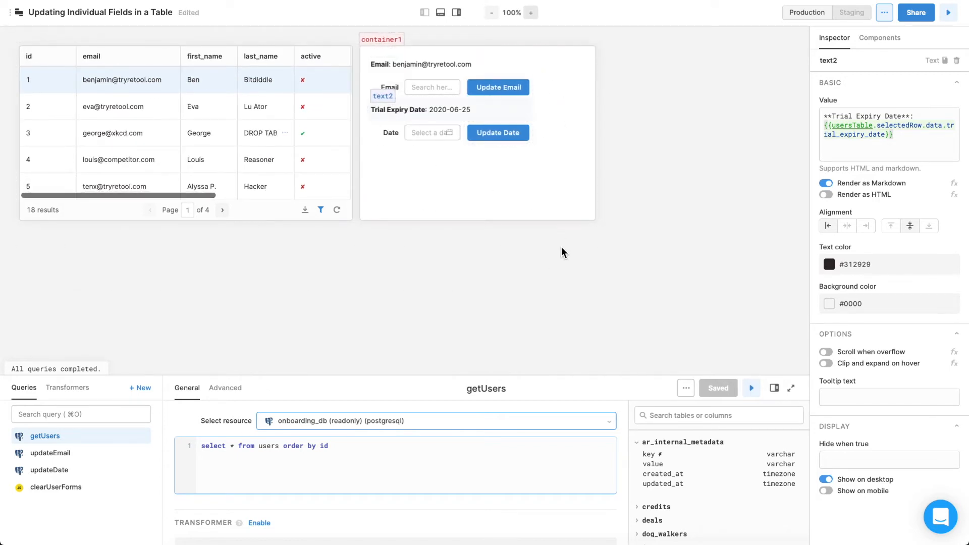
# Finish the trial expiry date text bound to usersTable.selectedRow.data inside the form container
pyautogui.click(880, 37)
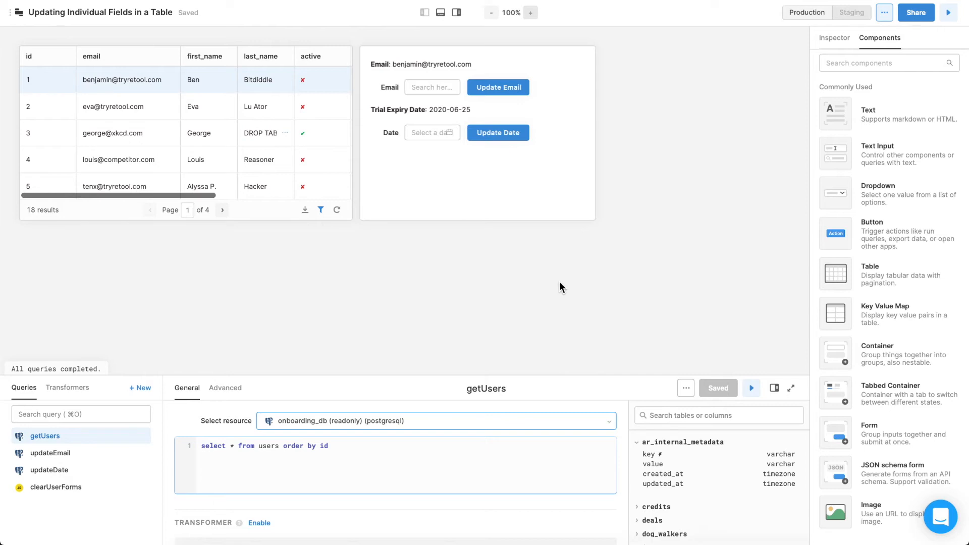
# Enable validation on emailInput with validation type 'email'
pyautogui.click(432, 87)
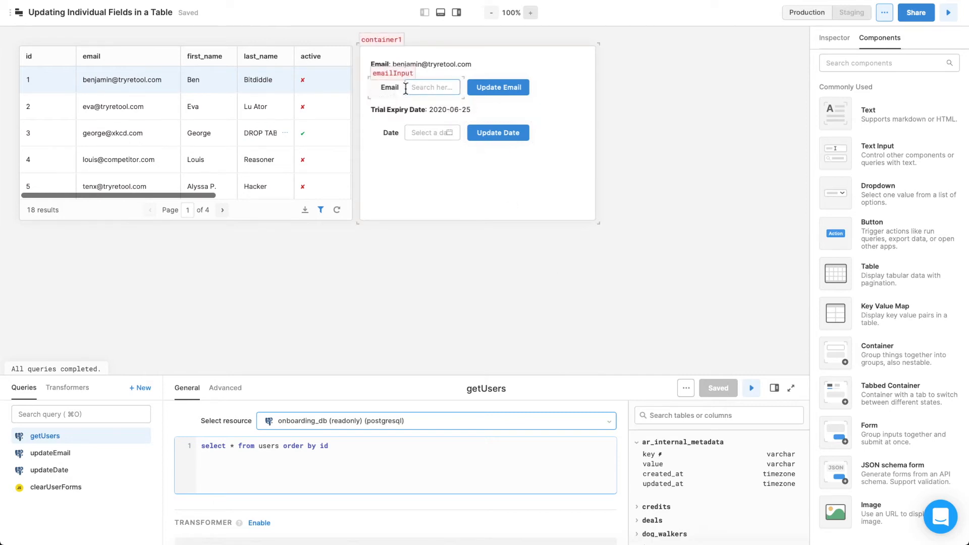
pyautogui.click(431, 87)
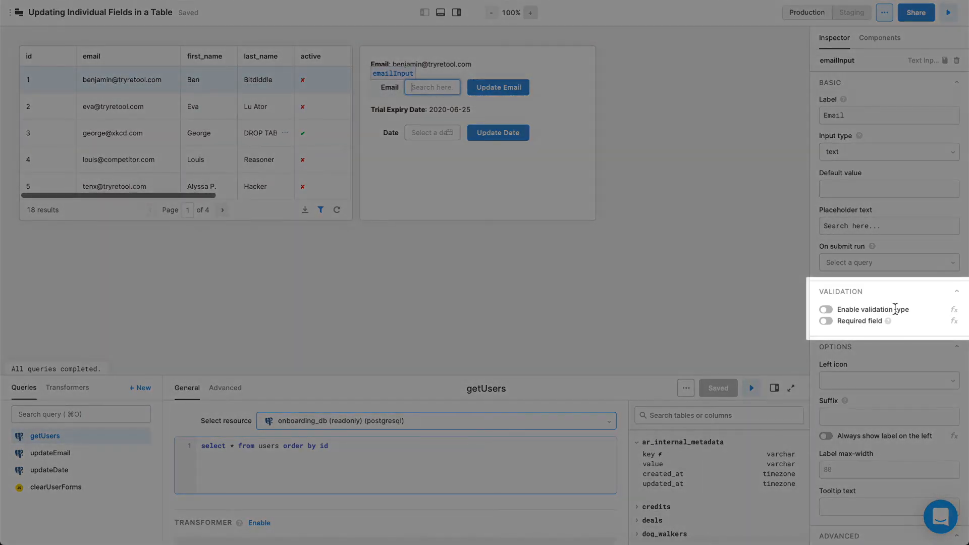
pyautogui.click(826, 309)
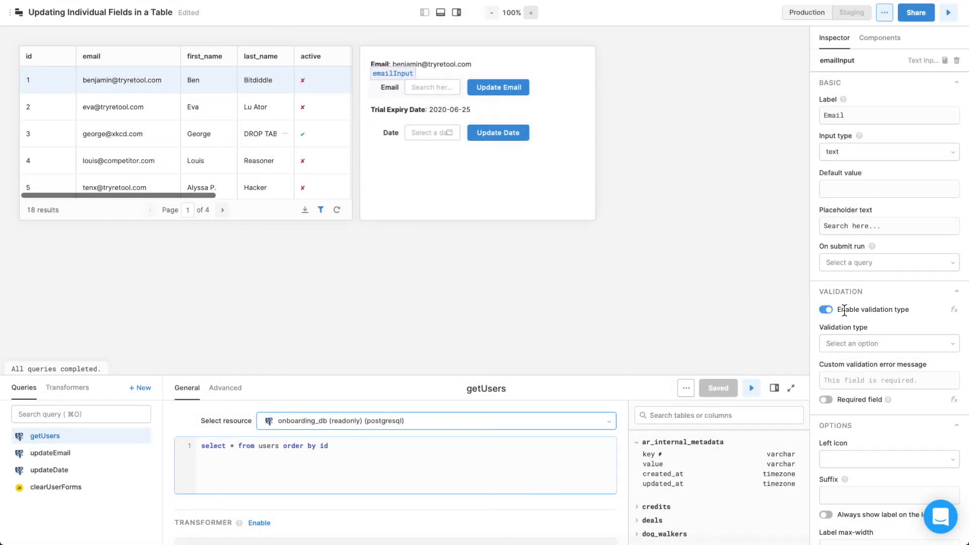
pyautogui.click(888, 343)
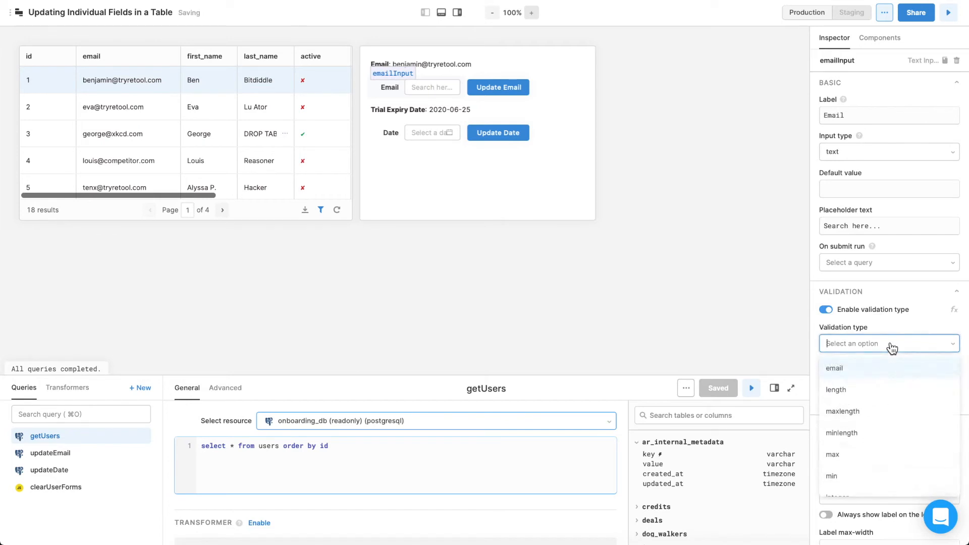
pyautogui.scroll(-3)
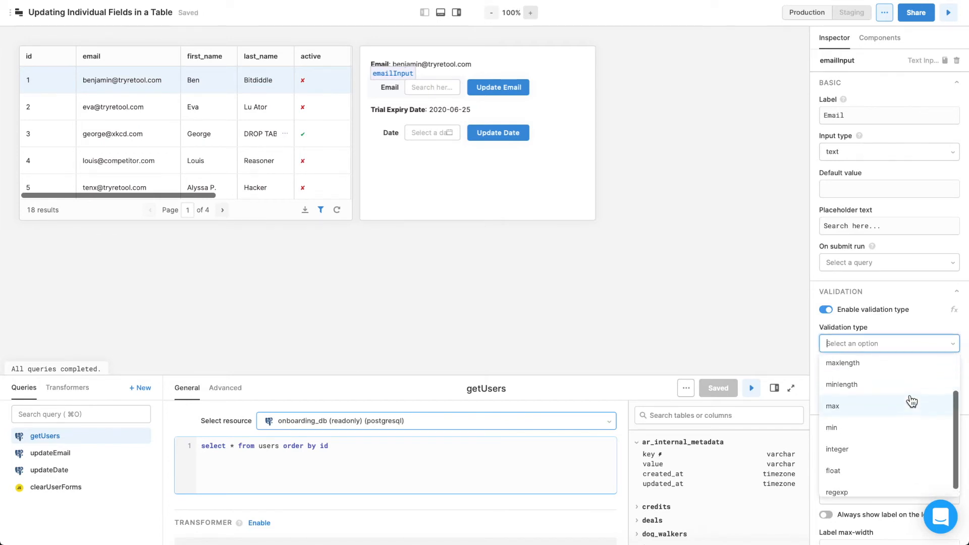
pyautogui.scroll(3)
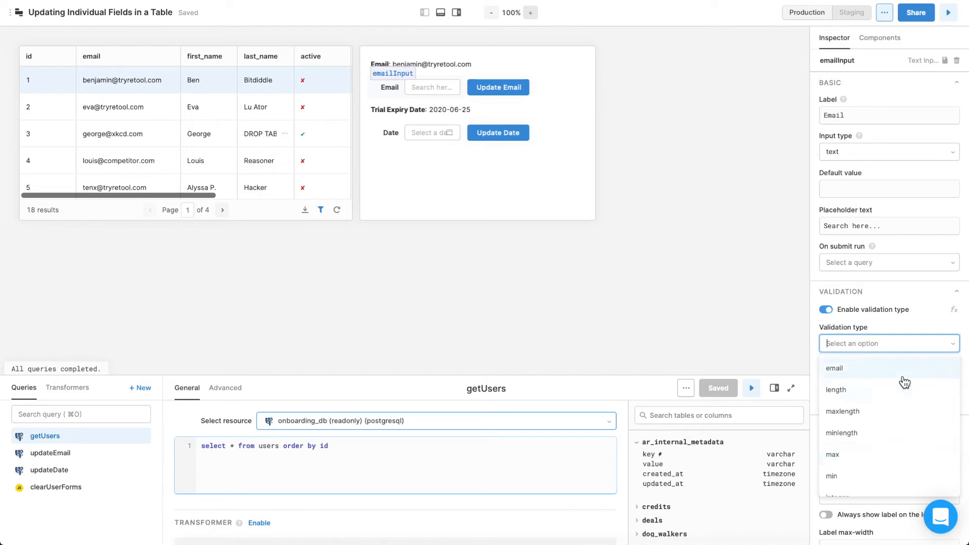
pyautogui.click(833, 367)
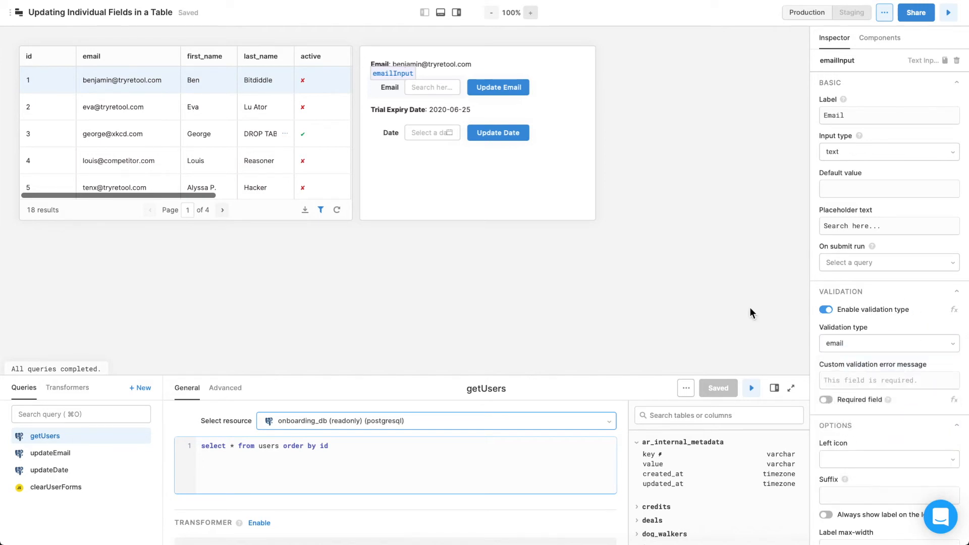
pyautogui.click(879, 37)
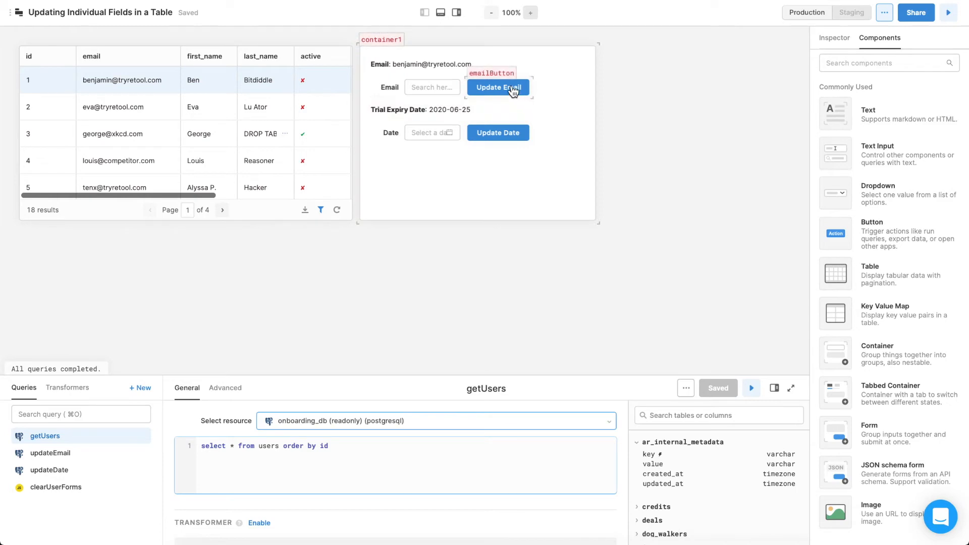
# Set emailButton's Disable when to {{emailInput.value === ''}}
pyautogui.click(497, 87)
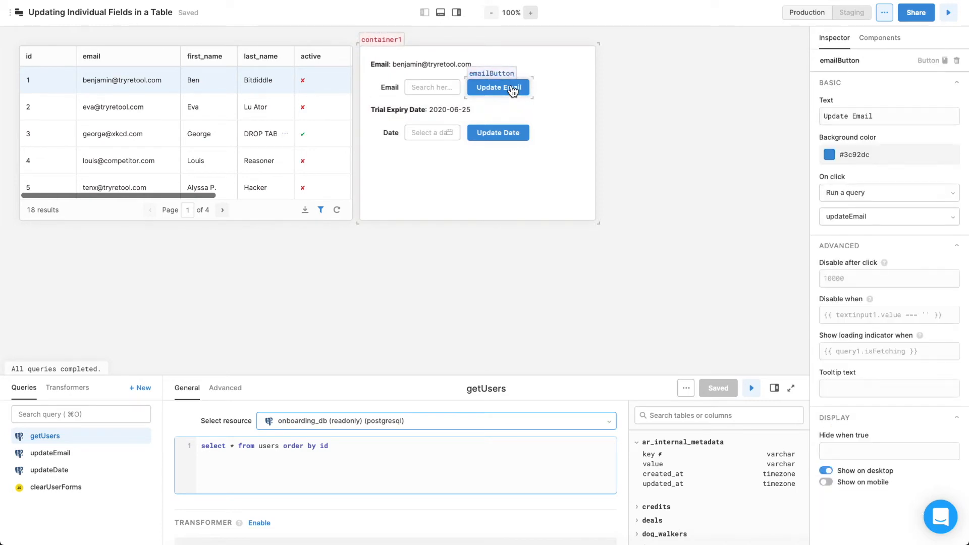
pyautogui.moveTo(644, 153)
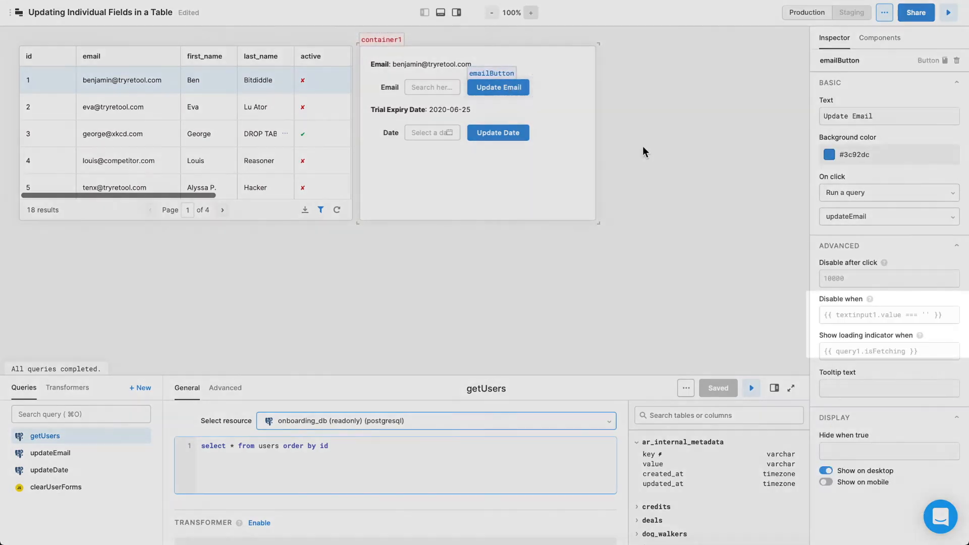
pyautogui.click(888, 315)
pyautogui.write("{{emailInput.value === ''}}")
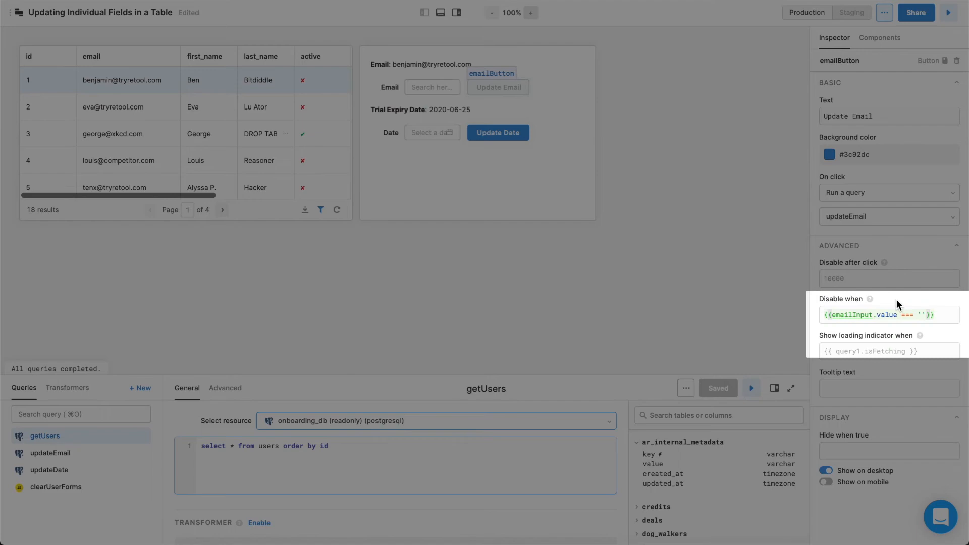
# Set dateButton's Disable when to {{dateInput.value === null}} and preview the disabled form
pyautogui.click(497, 132)
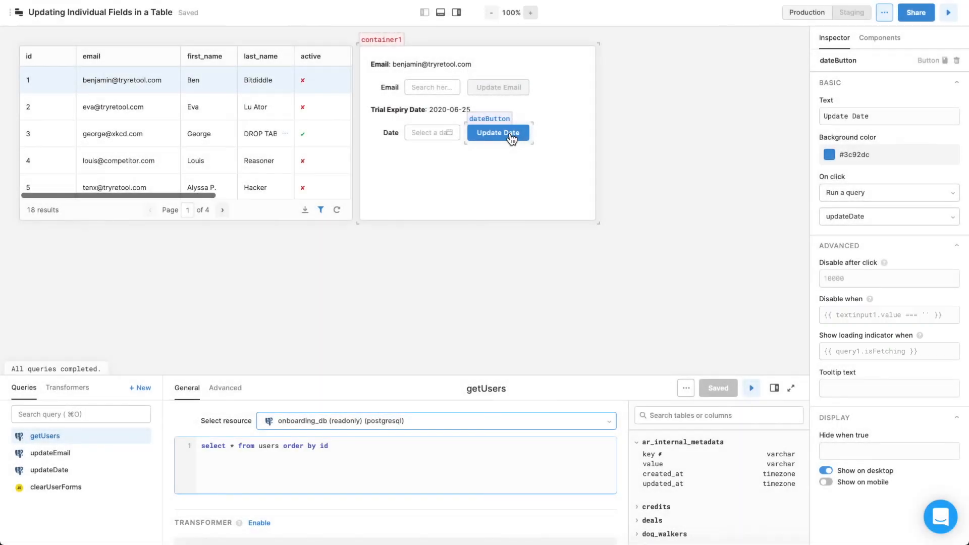
pyautogui.click(887, 314)
pyautogui.write('{{dateInput.value === null}}')
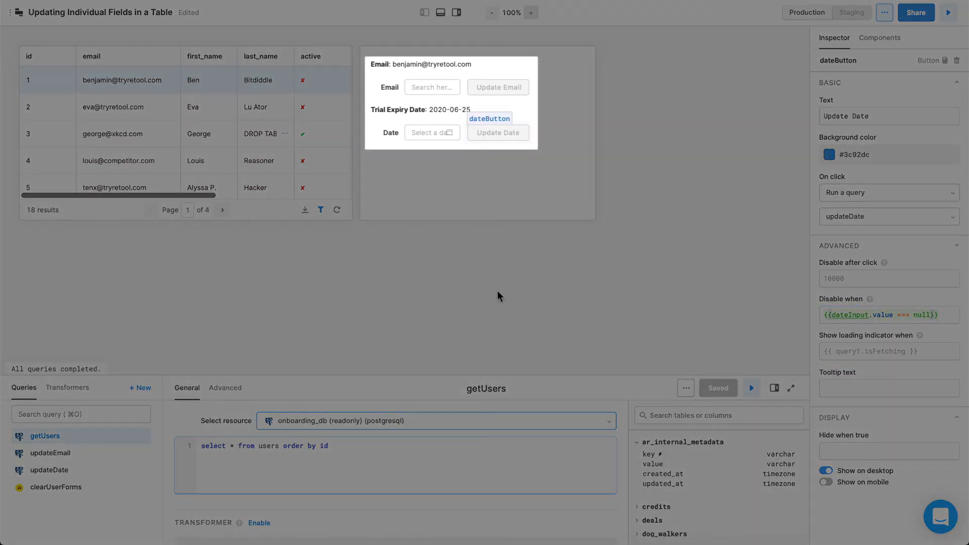
pyautogui.click(266, 106)
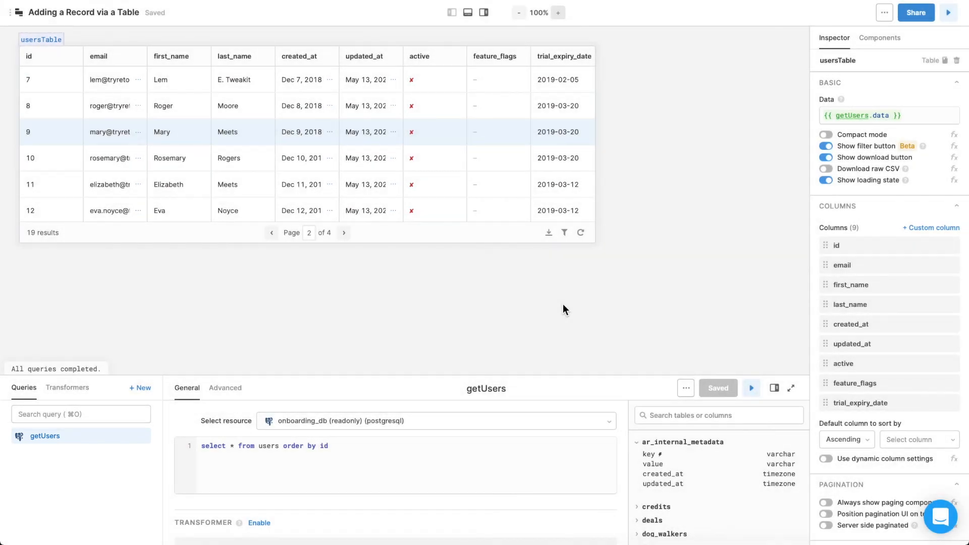
# Create a new query named bulkUpdate in the Adding a Record via a Table app
pyautogui.click(888, 115)
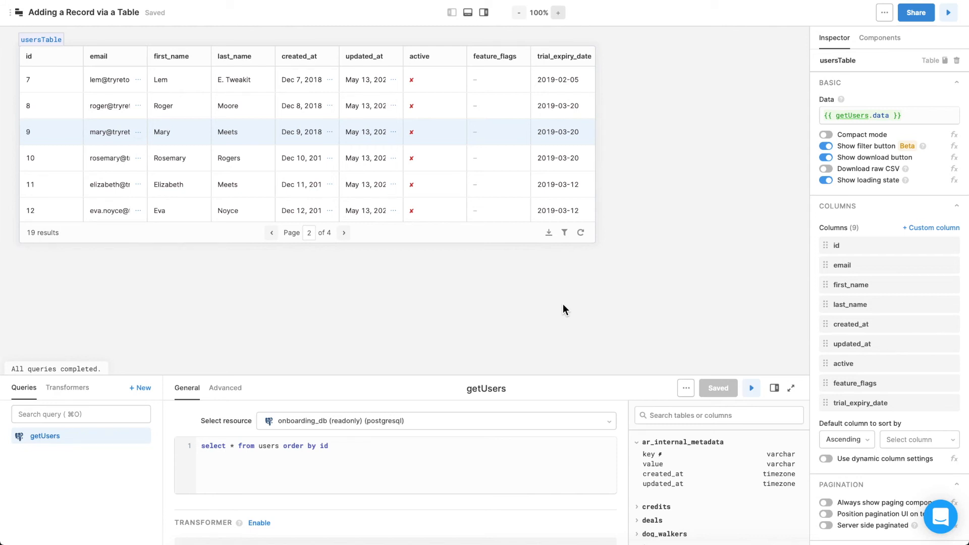
pyautogui.moveTo(147, 397)
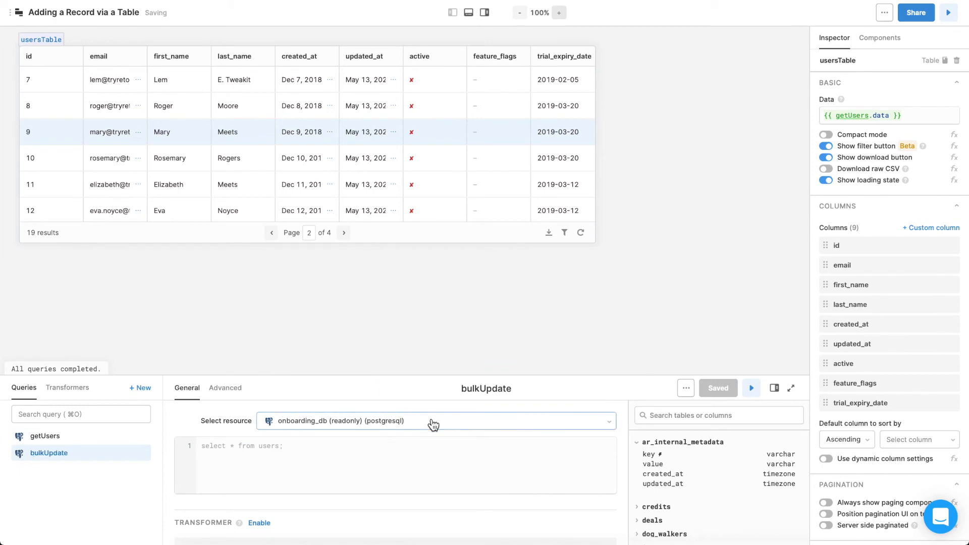
# Point bulkUpdate at the users table as a bulk update keyed on the id column
pyautogui.click(433, 420)
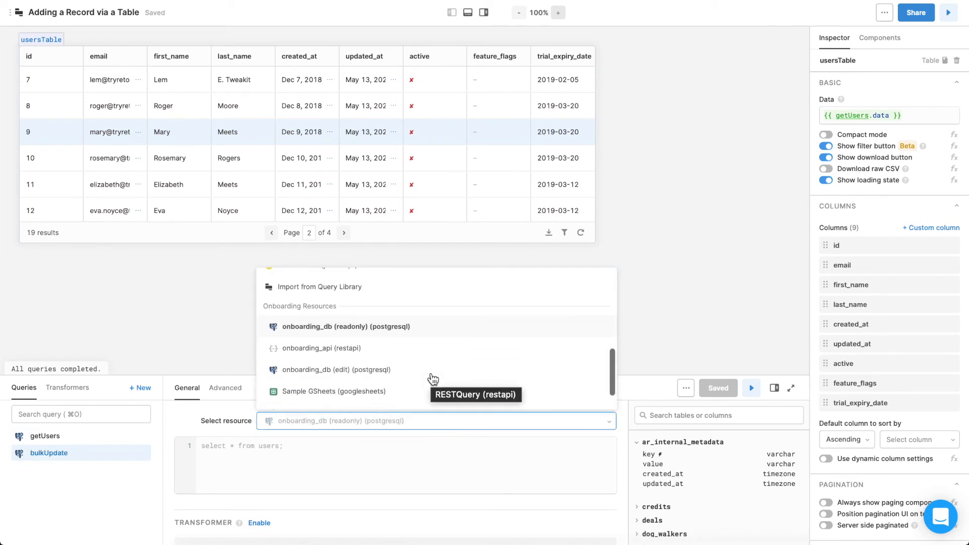
pyautogui.click(336, 369)
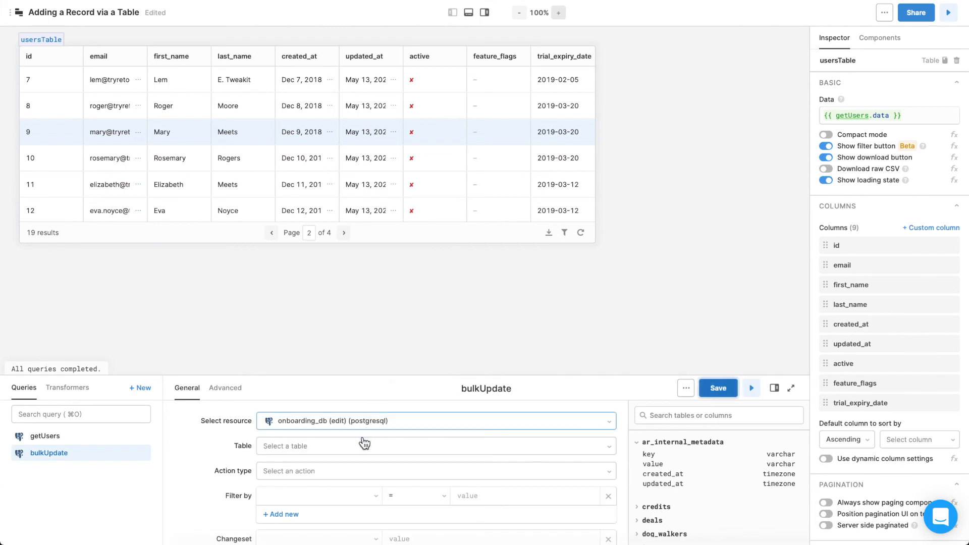
pyautogui.click(436, 445)
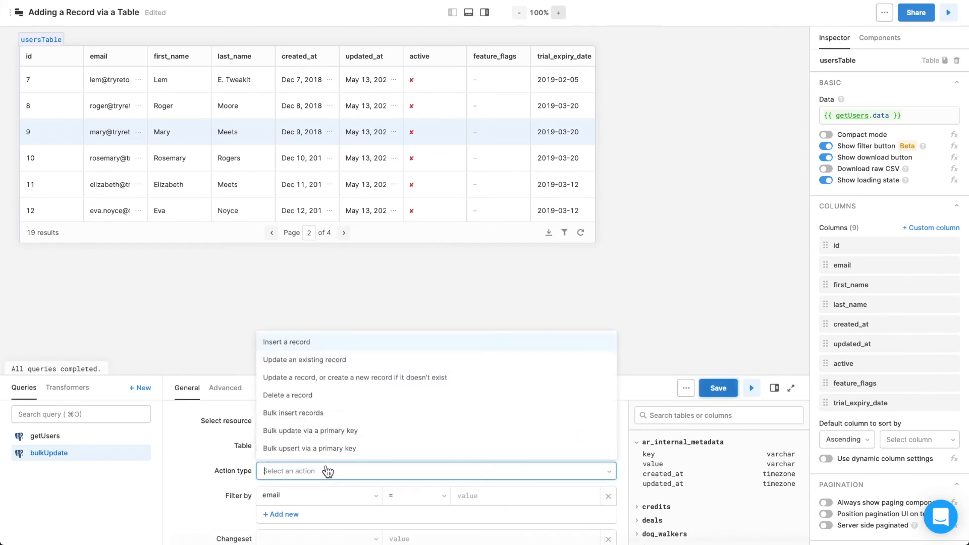
pyautogui.click(310, 429)
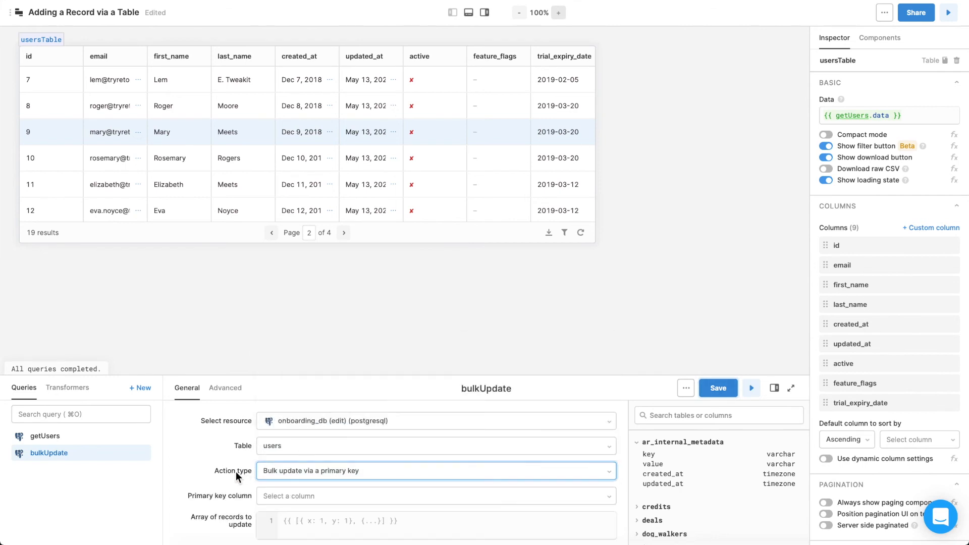
pyautogui.scroll(-3)
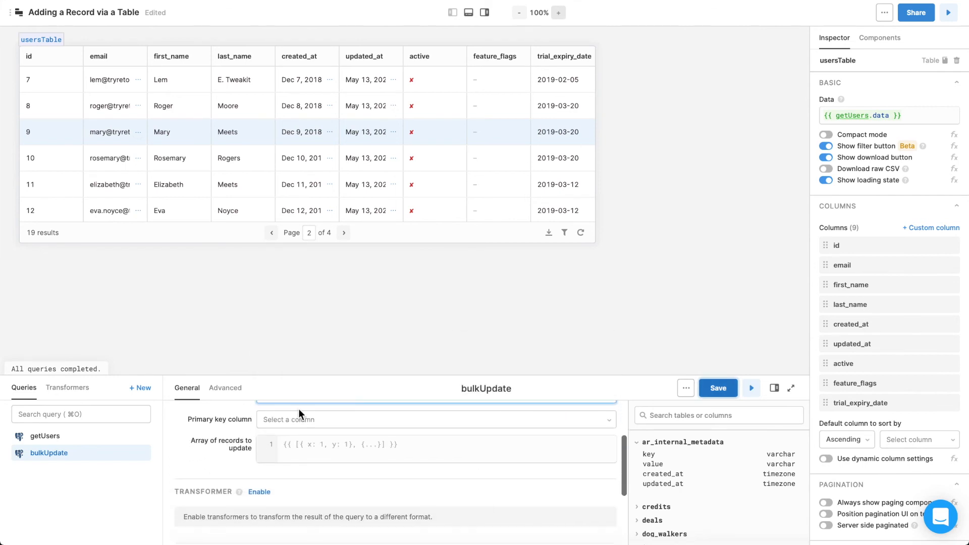
pyautogui.click(434, 419)
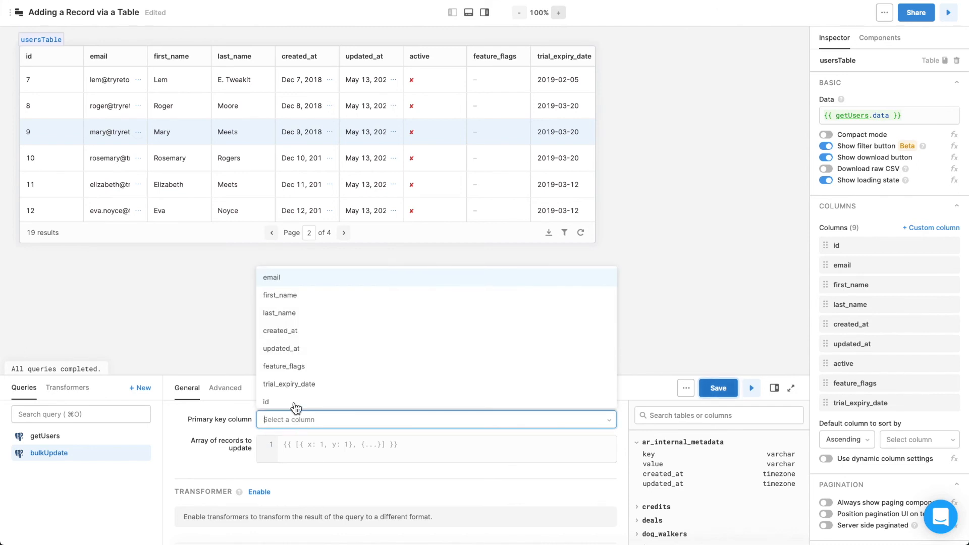
pyautogui.click(266, 402)
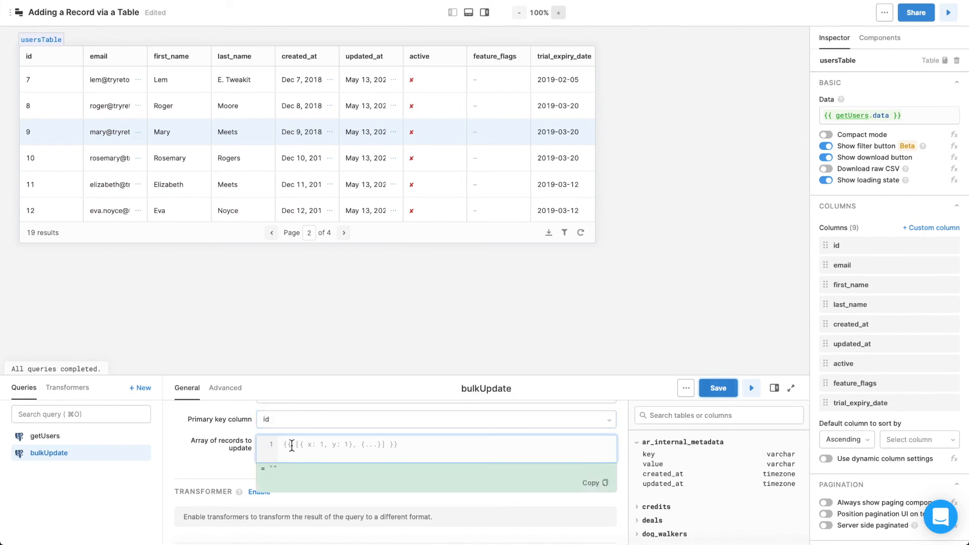
# Set Array of records to {{usersTable.recordUpdates}}, trigger getUsers on success, and save the query
pyautogui.click(286, 444)
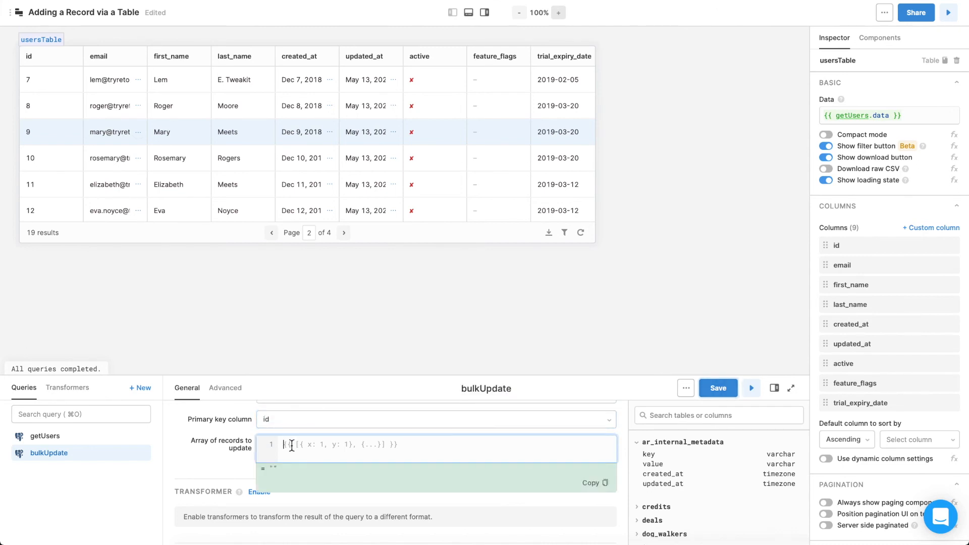
pyautogui.write('{{usersTable.recordU')
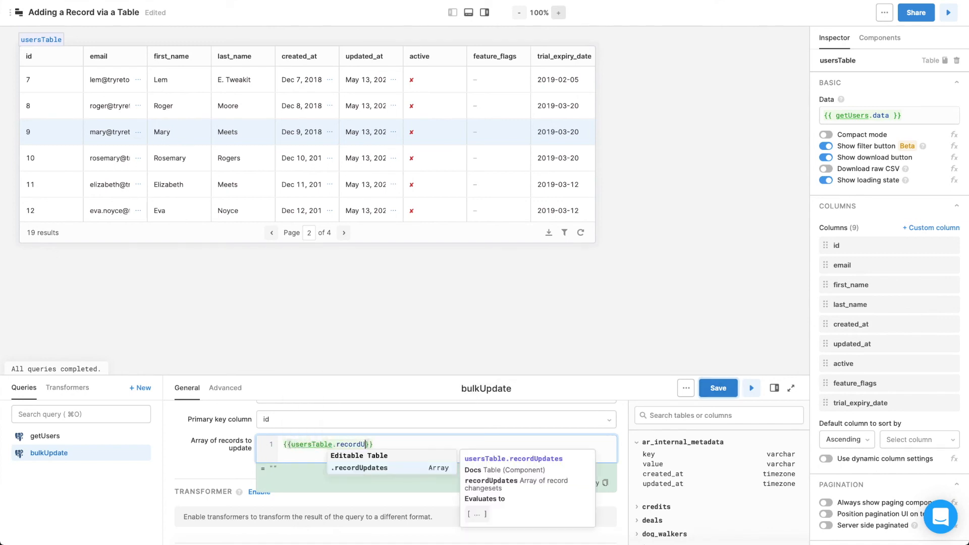
pyautogui.click(358, 455)
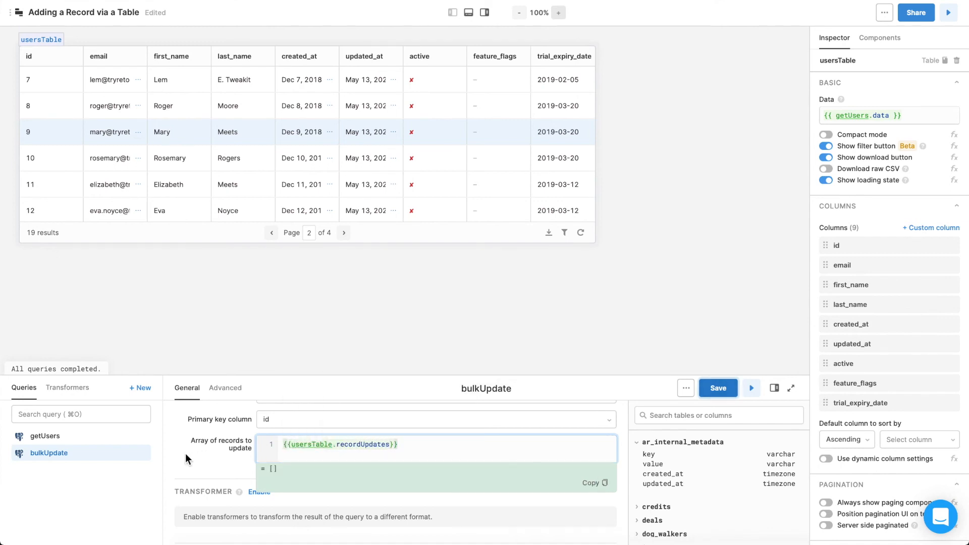
pyautogui.scroll(-3)
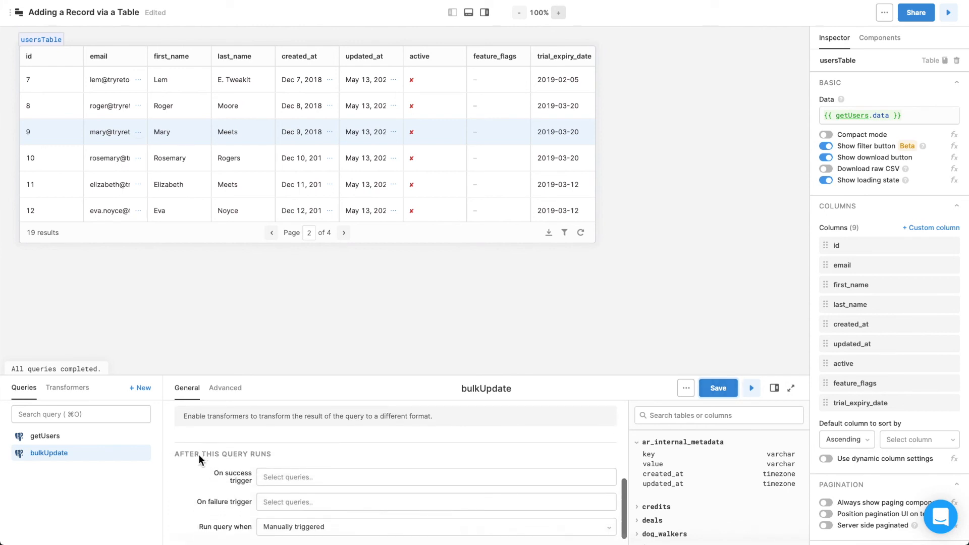
pyautogui.click(436, 476)
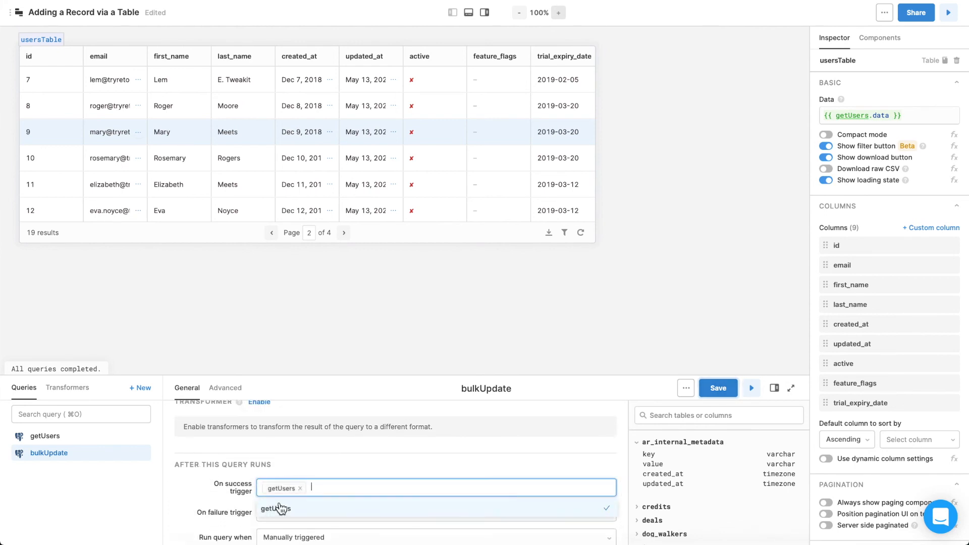
pyautogui.click(717, 387)
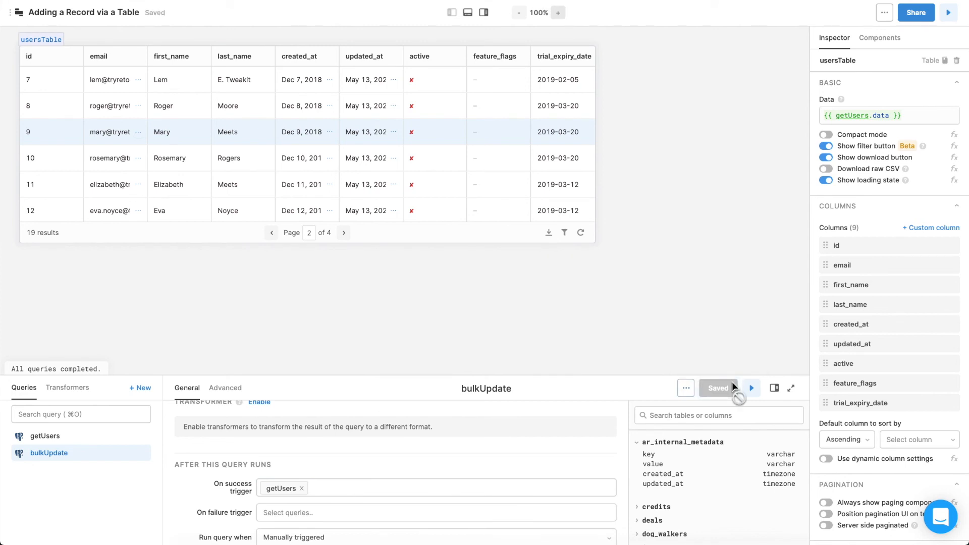
pyautogui.moveTo(844, 259)
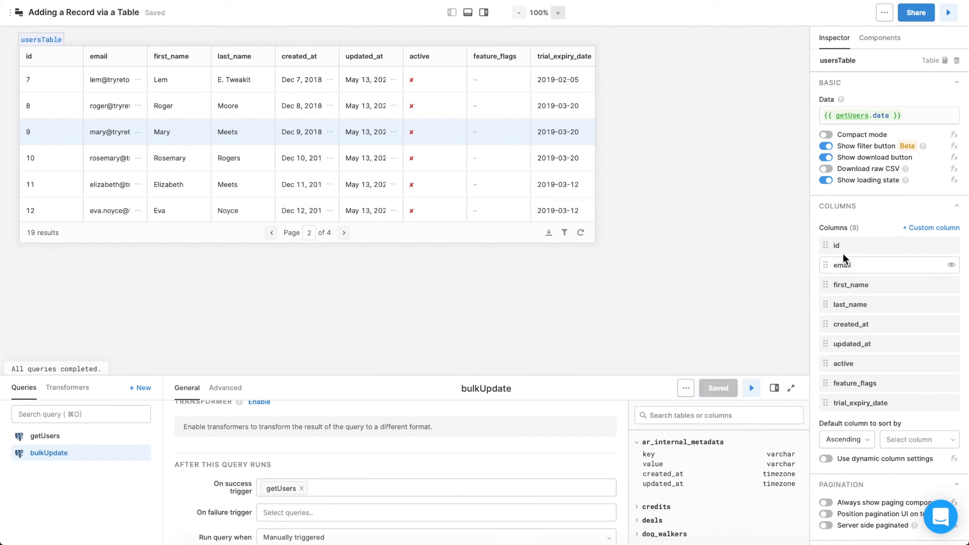
# Turn on Make editable for the id, email and feature_flags columns of usersTable
pyautogui.click(836, 245)
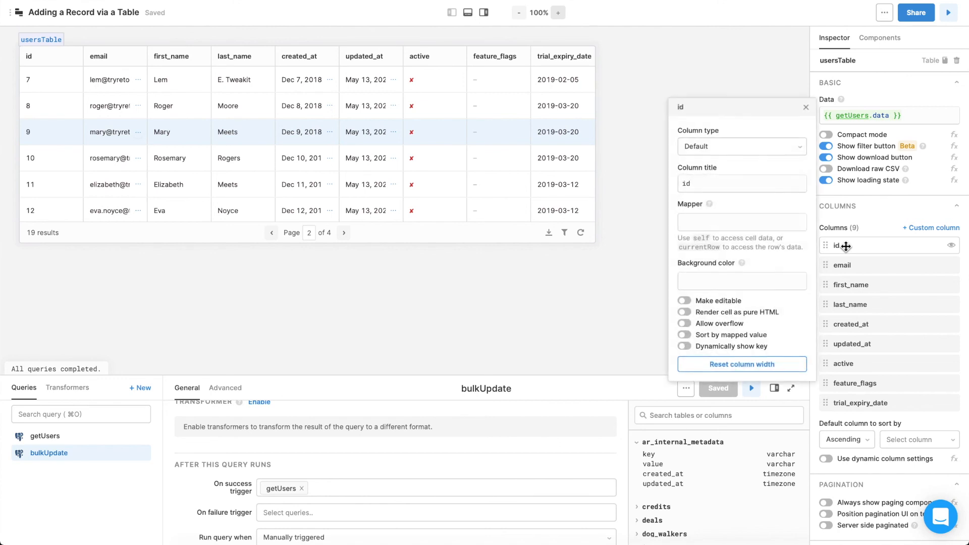
pyautogui.click(684, 301)
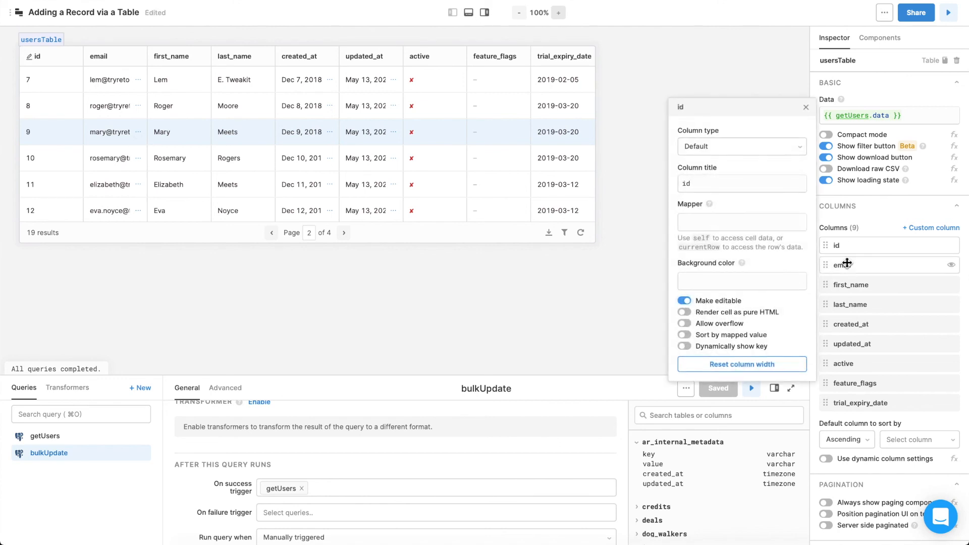
pyautogui.click(852, 285)
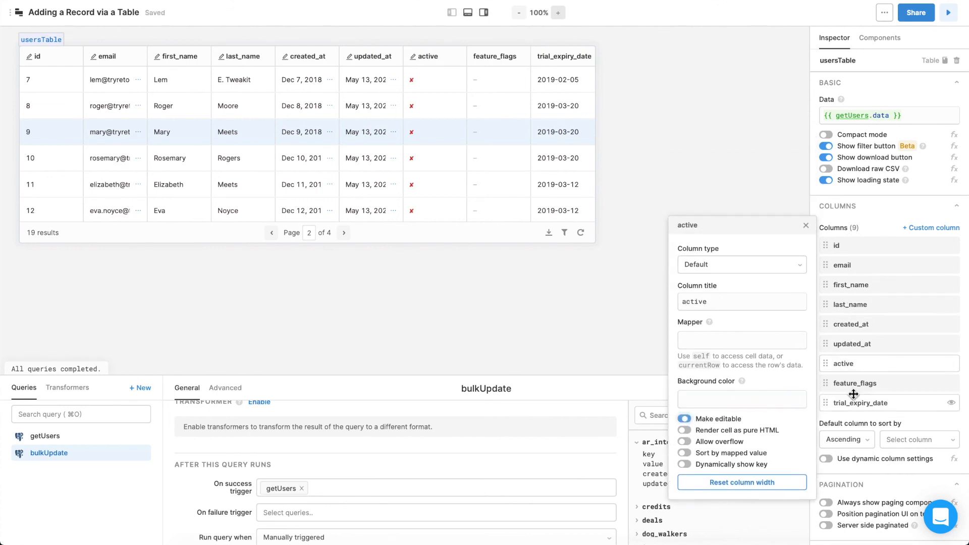
pyautogui.click(859, 403)
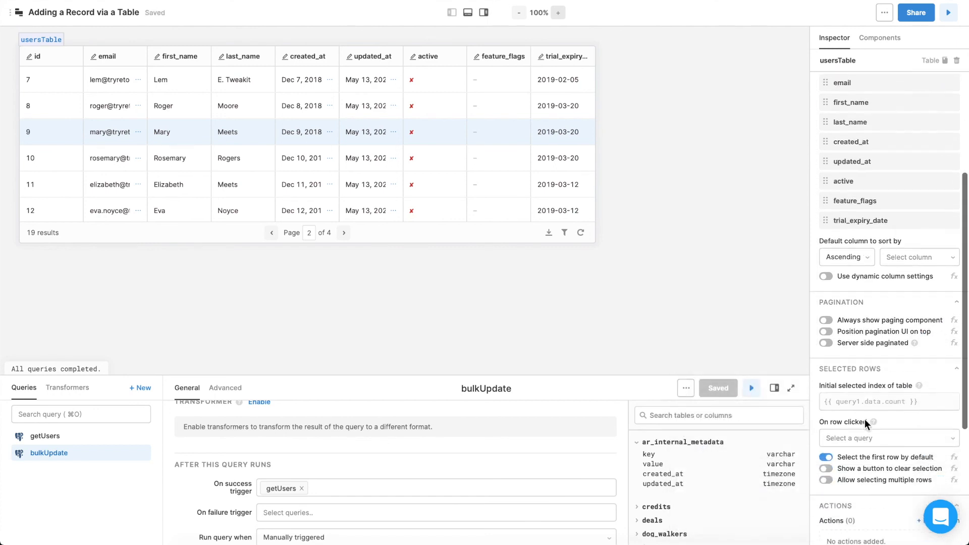
# Choose bulkUpdate as usersTable's Bulk update action
pyautogui.scroll(-3)
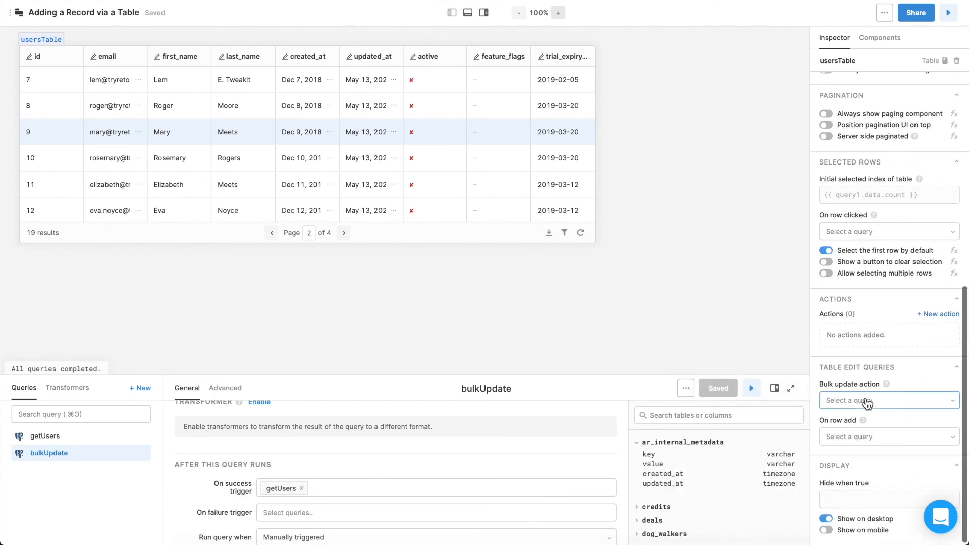
pyautogui.click(888, 400)
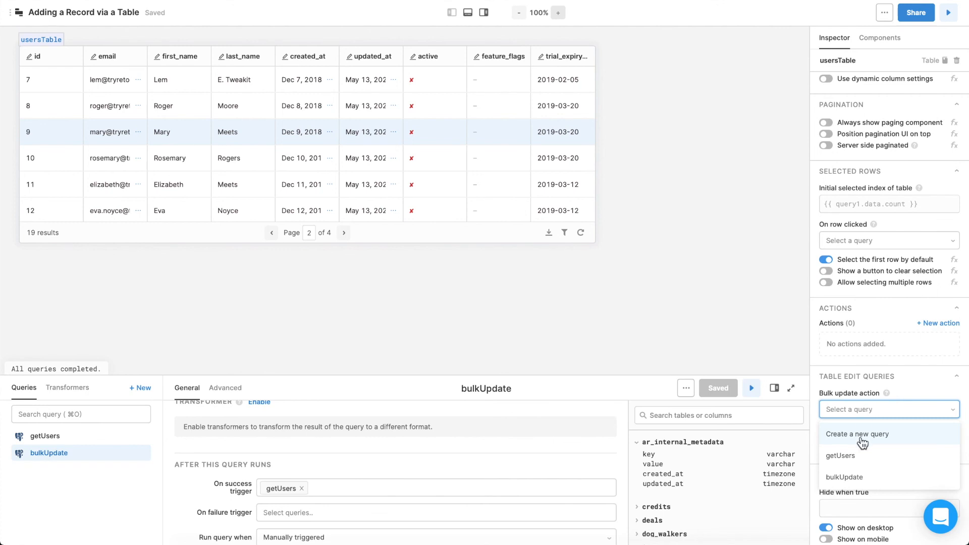
pyautogui.click(844, 477)
pyautogui.write('.rogers')
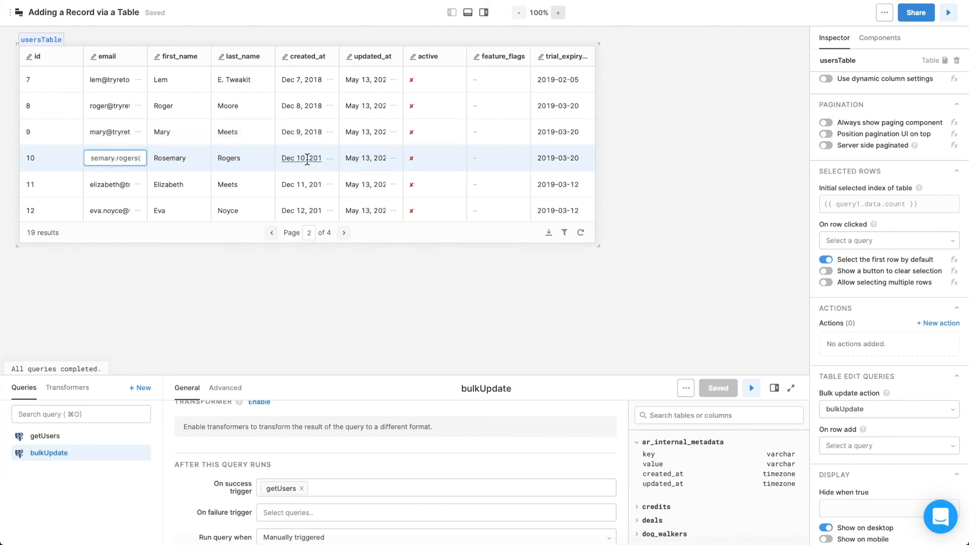
# Inspect usersTable.recordUpdates[0] in the state panel, then Save Changes to run bulkUpdate
pyautogui.click(307, 157)
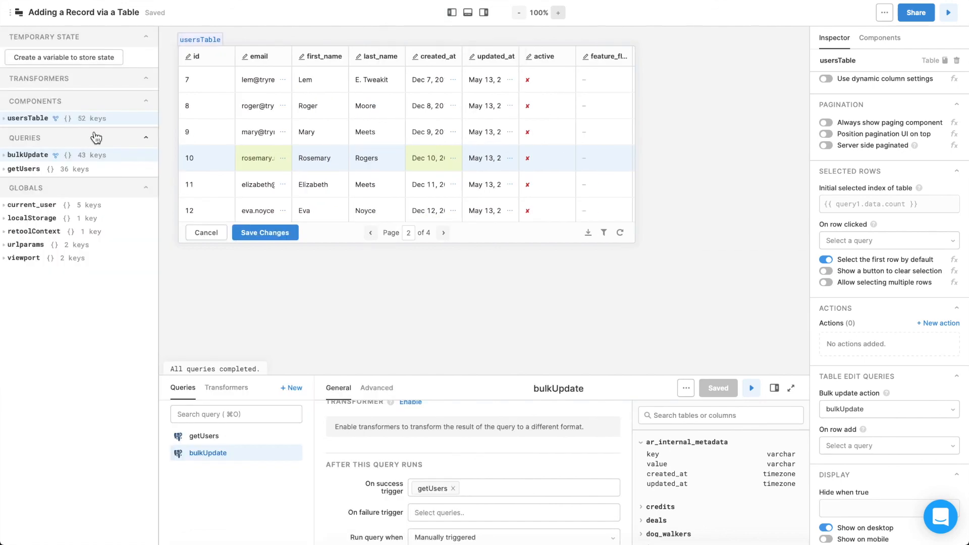
pyautogui.click(27, 118)
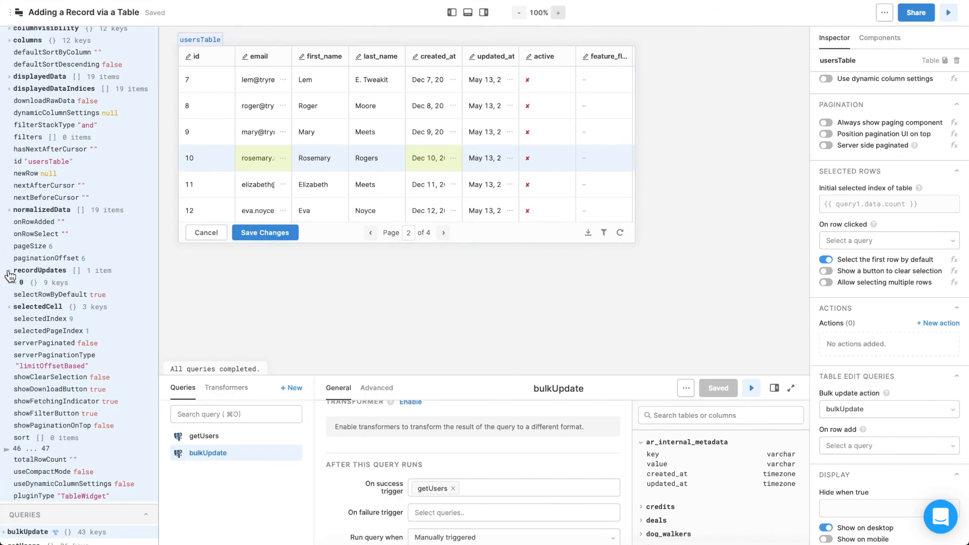
pyautogui.click(21, 283)
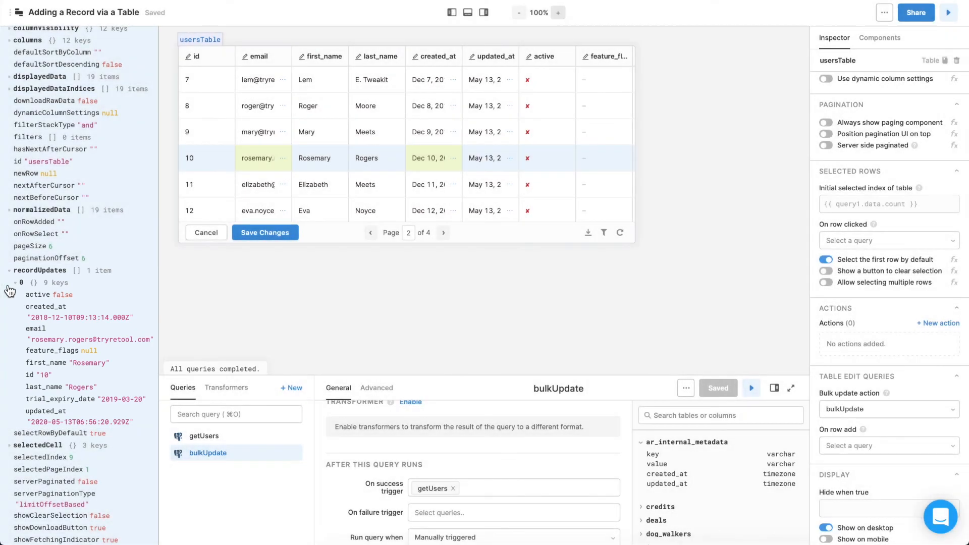
pyautogui.click(266, 232)
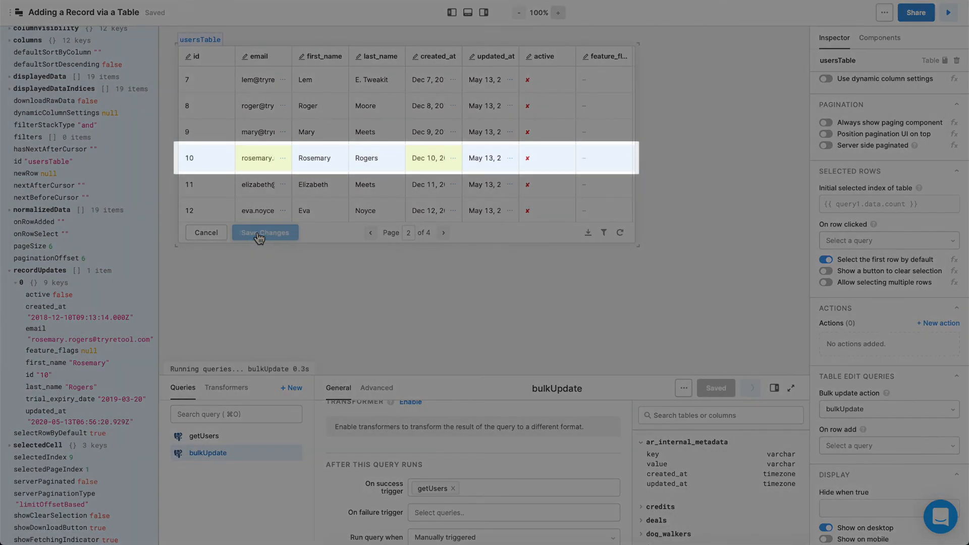